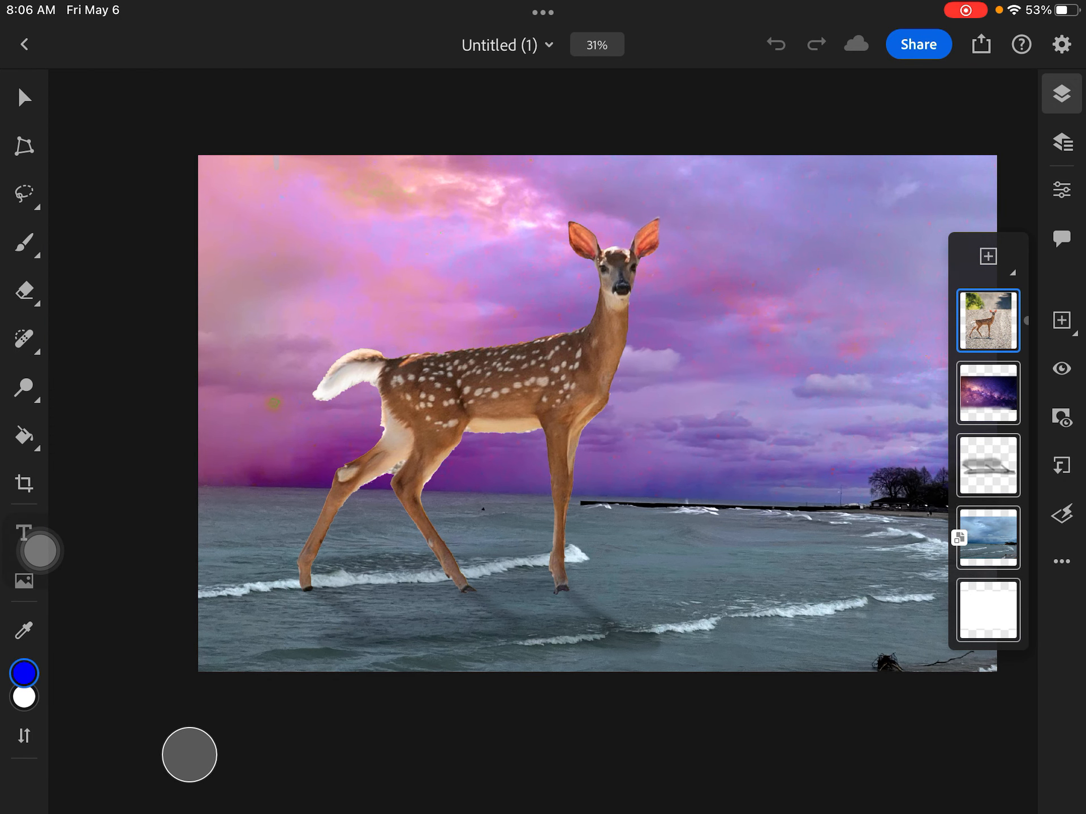
# - Expand the compact layer strip into the detailed list showing all five layer names
pyautogui.click(988, 465)
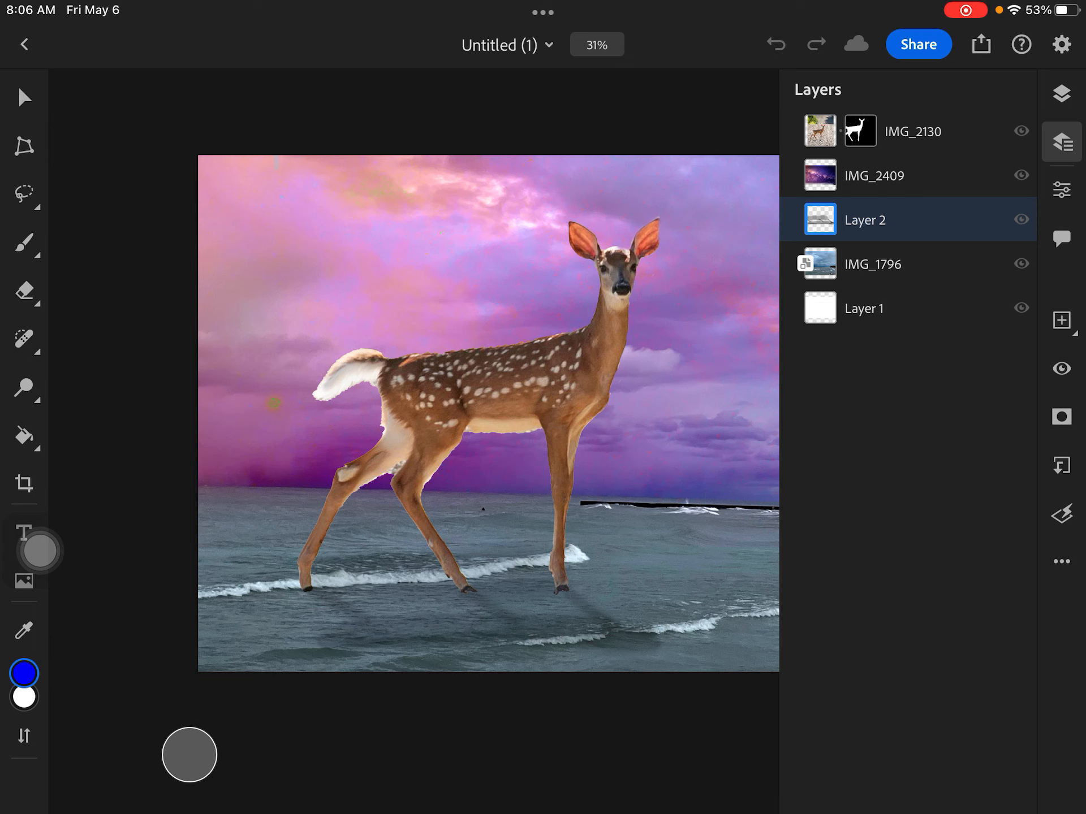
# - Set the deer's shadow Layer 2 to about 55% opacity after trying values up to 75%
pyautogui.click(1061, 190)
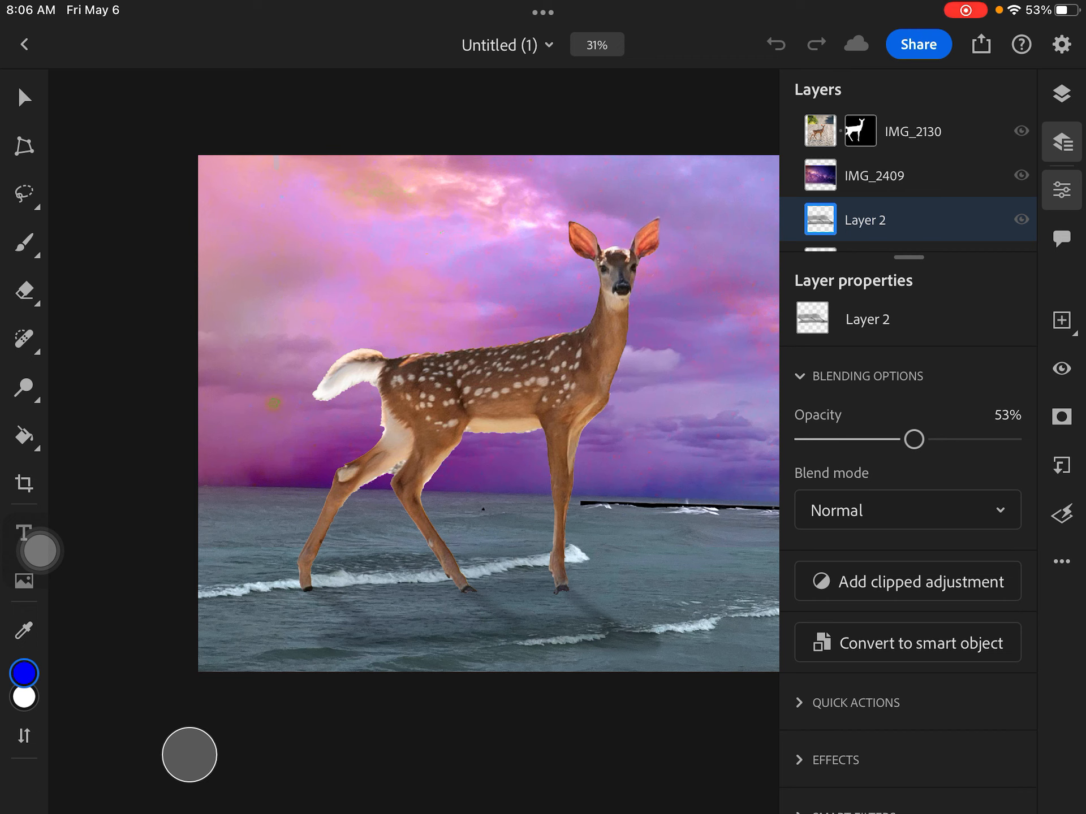
pyautogui.moveTo(913, 439); pyautogui.dragTo(946, 439)
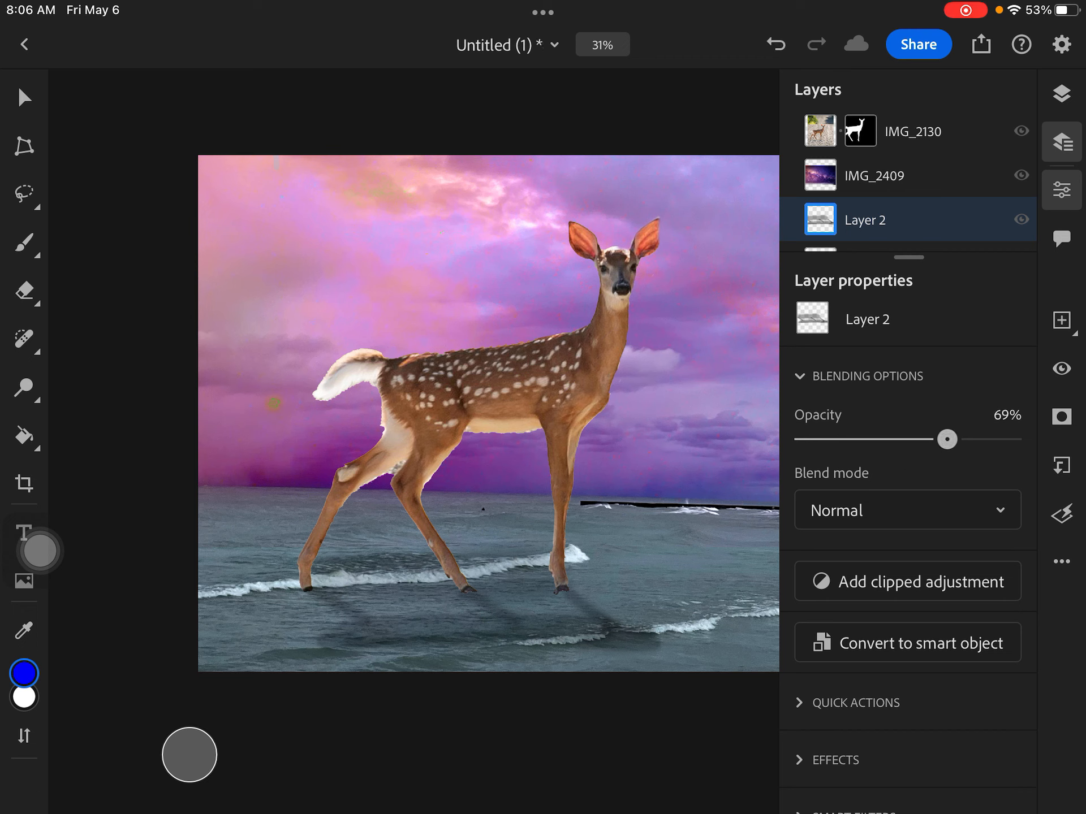
pyautogui.moveTo(946, 439); pyautogui.dragTo(960, 439)
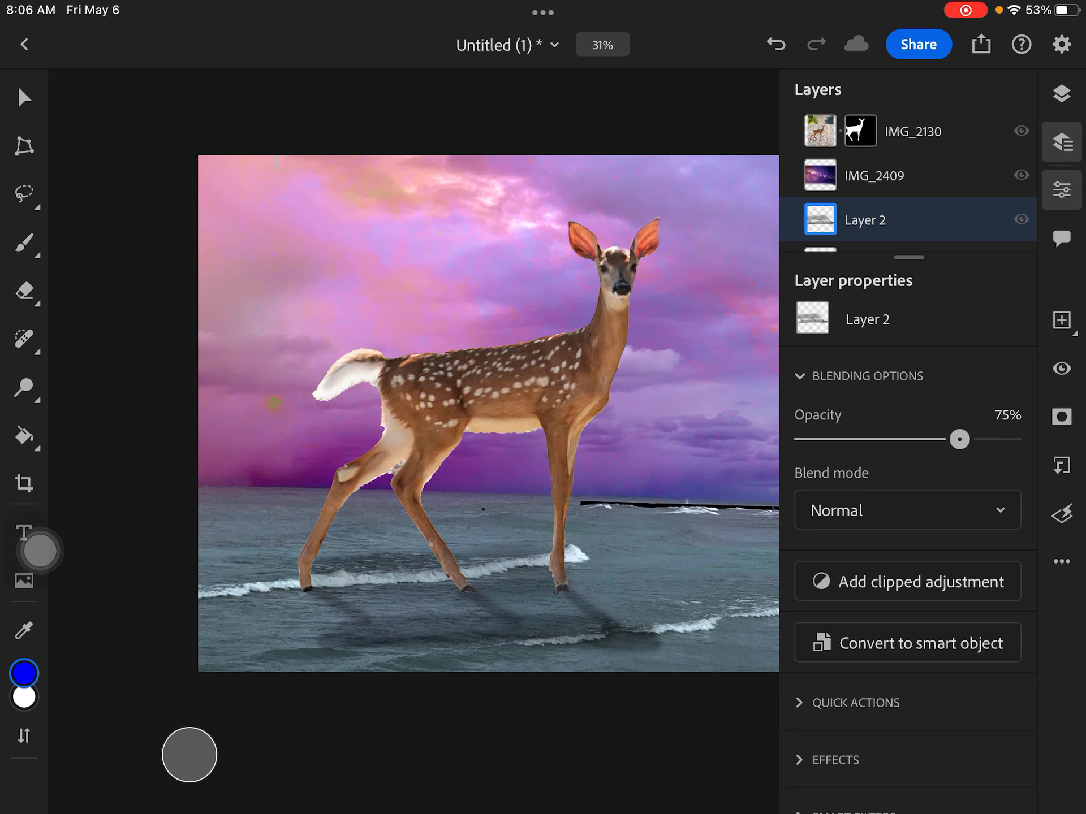
pyautogui.moveTo(961, 439); pyautogui.dragTo(957, 439)
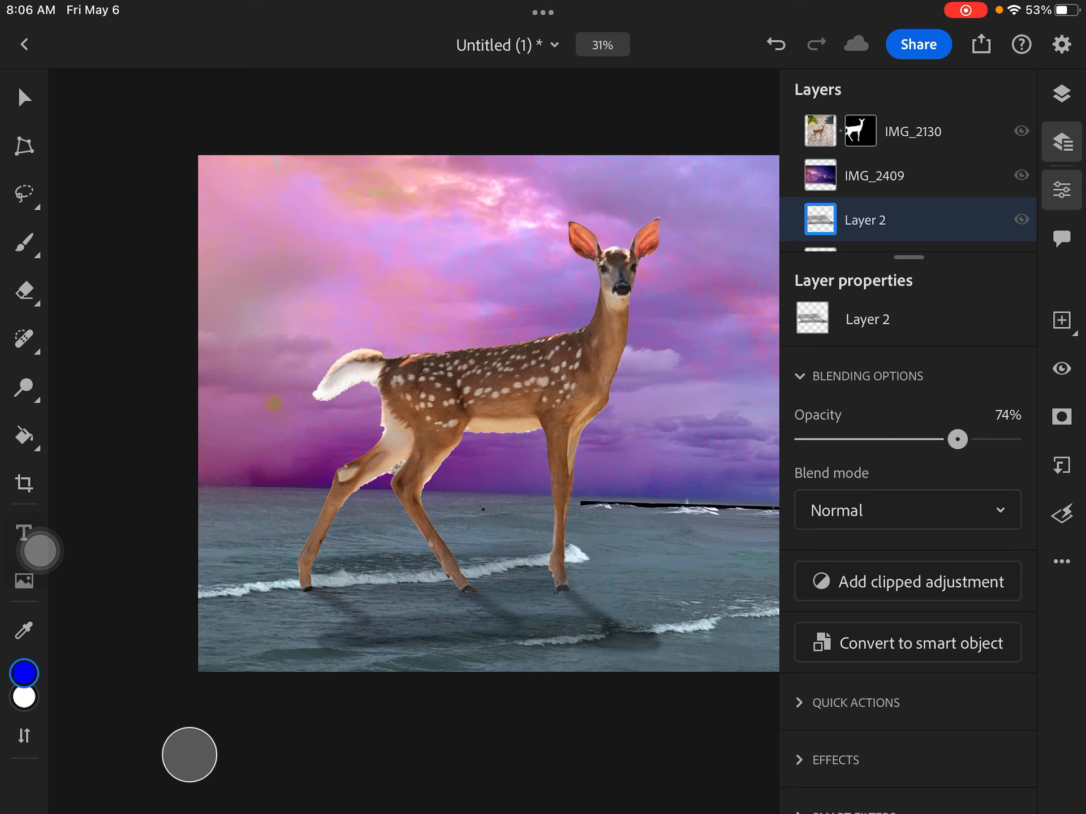
pyautogui.moveTo(958, 439); pyautogui.dragTo(917, 439)
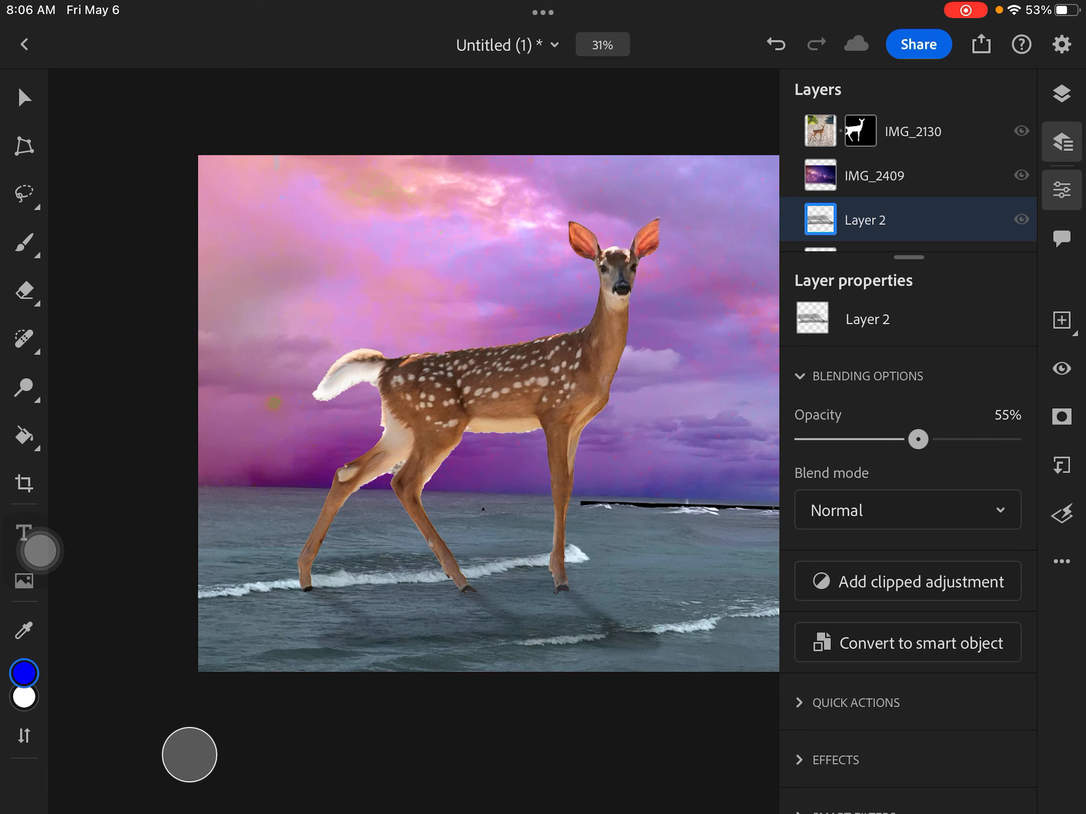
pyautogui.moveTo(919, 439); pyautogui.dragTo(928, 439)
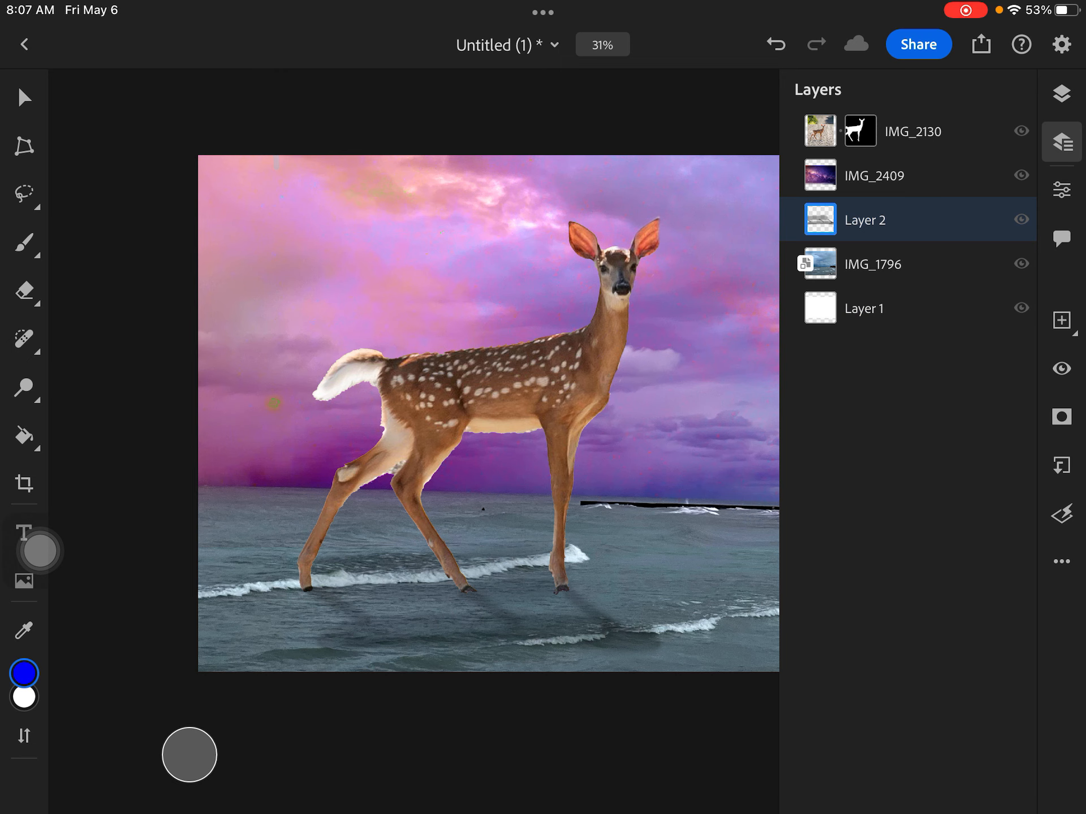
# - Select the deer layer IMG_2130's mask and bring up its Add clipped adjustment list
pyautogui.click(912, 132)
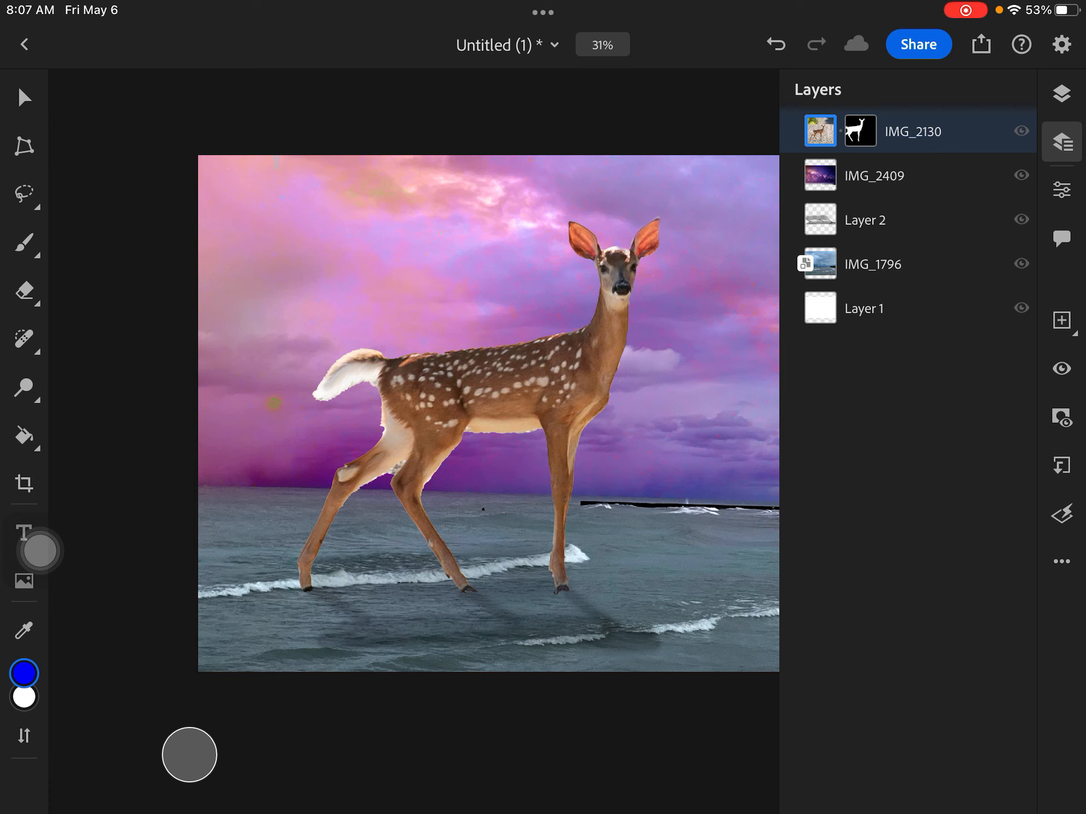
pyautogui.click(849, 131)
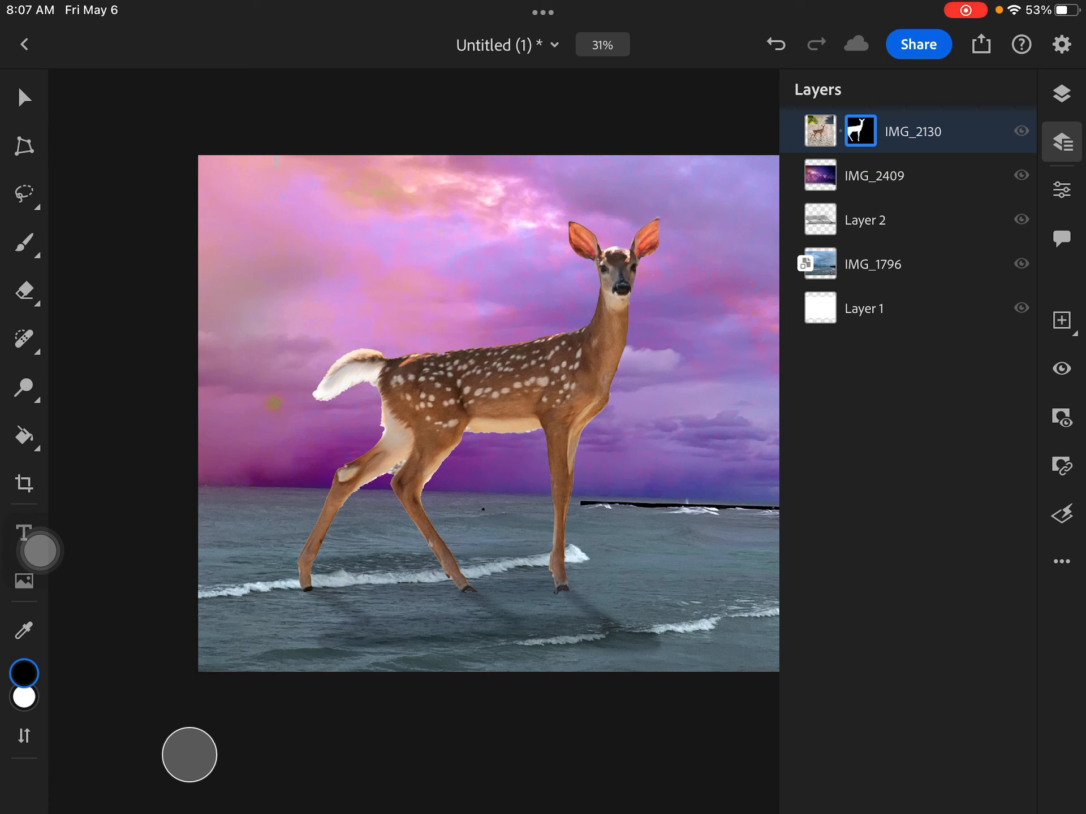
pyautogui.click(1062, 190)
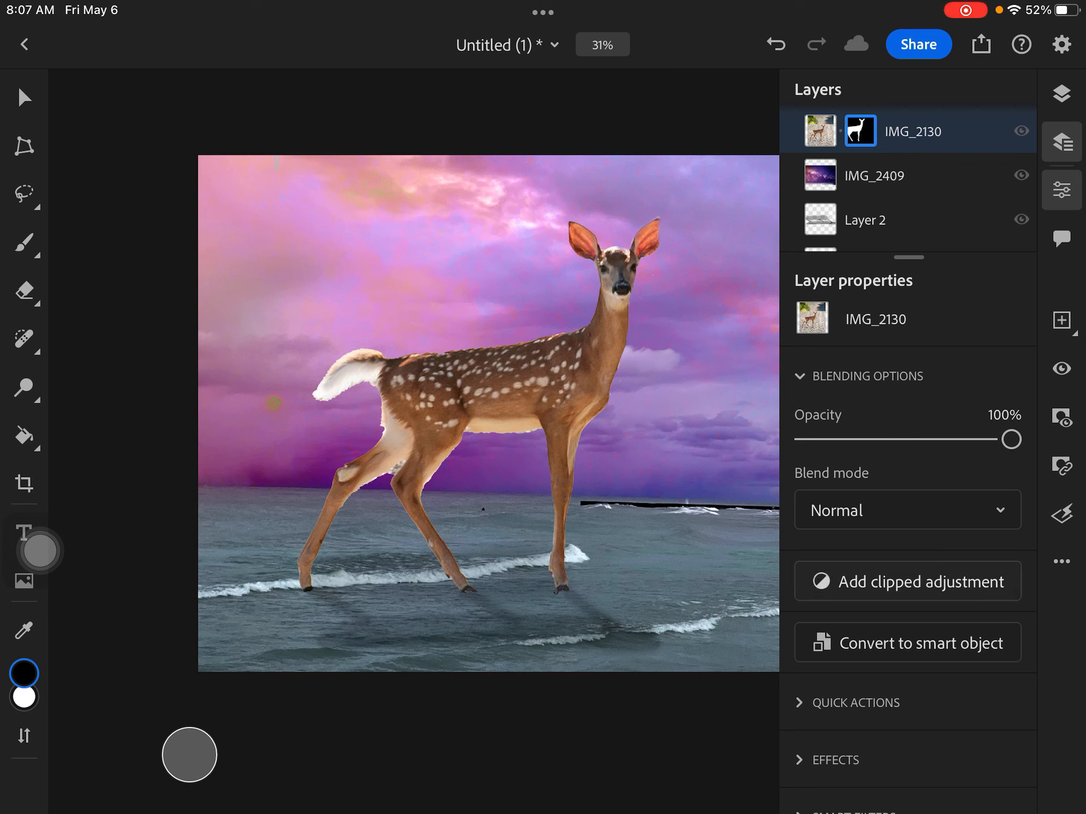
pyautogui.click(924, 582)
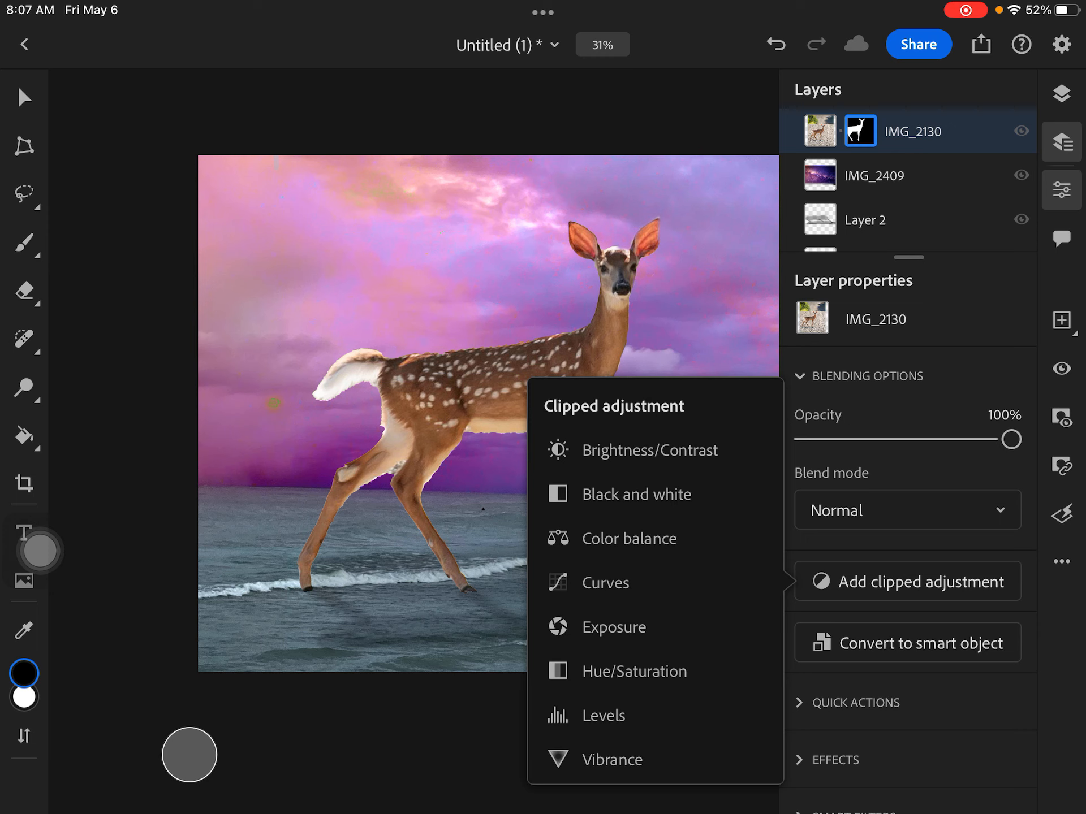
# - Add a clipped Brightness/Contrast to the deer, trying brightness around -27 and contrast up to 52
pyautogui.click(649, 449)
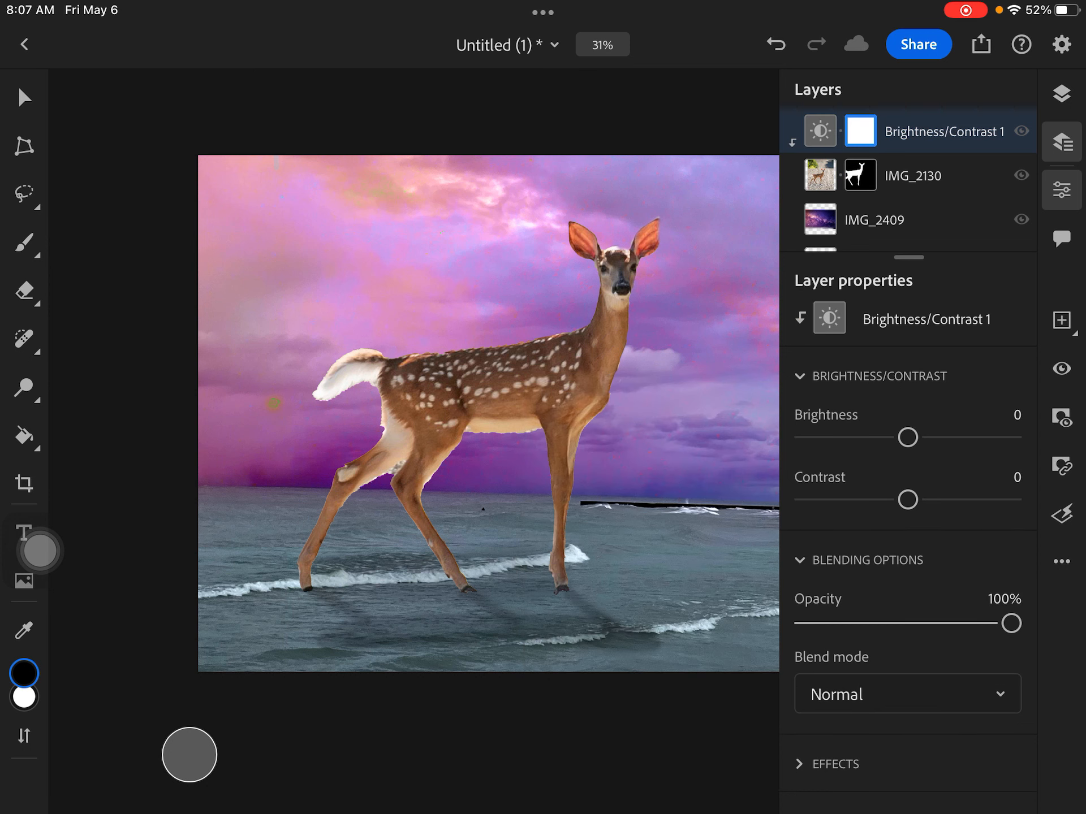
pyautogui.moveTo(908, 437); pyautogui.dragTo(891, 437)
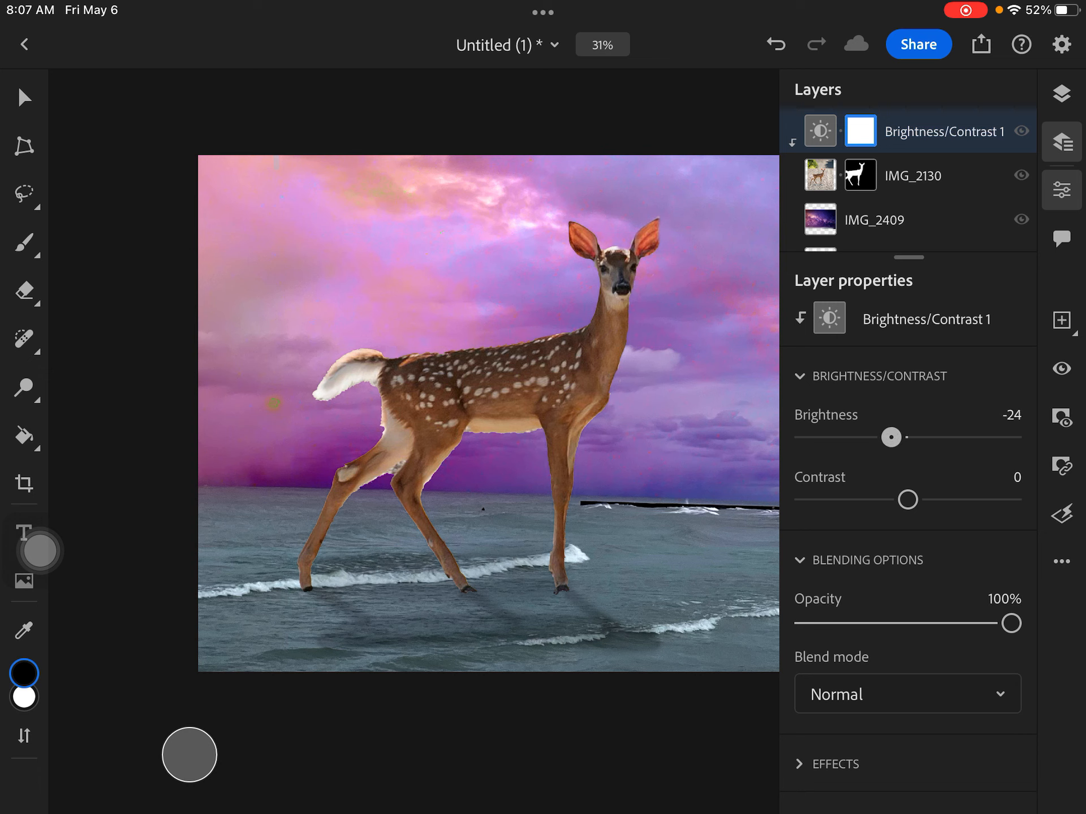
pyautogui.moveTo(893, 437); pyautogui.dragTo(894, 436)
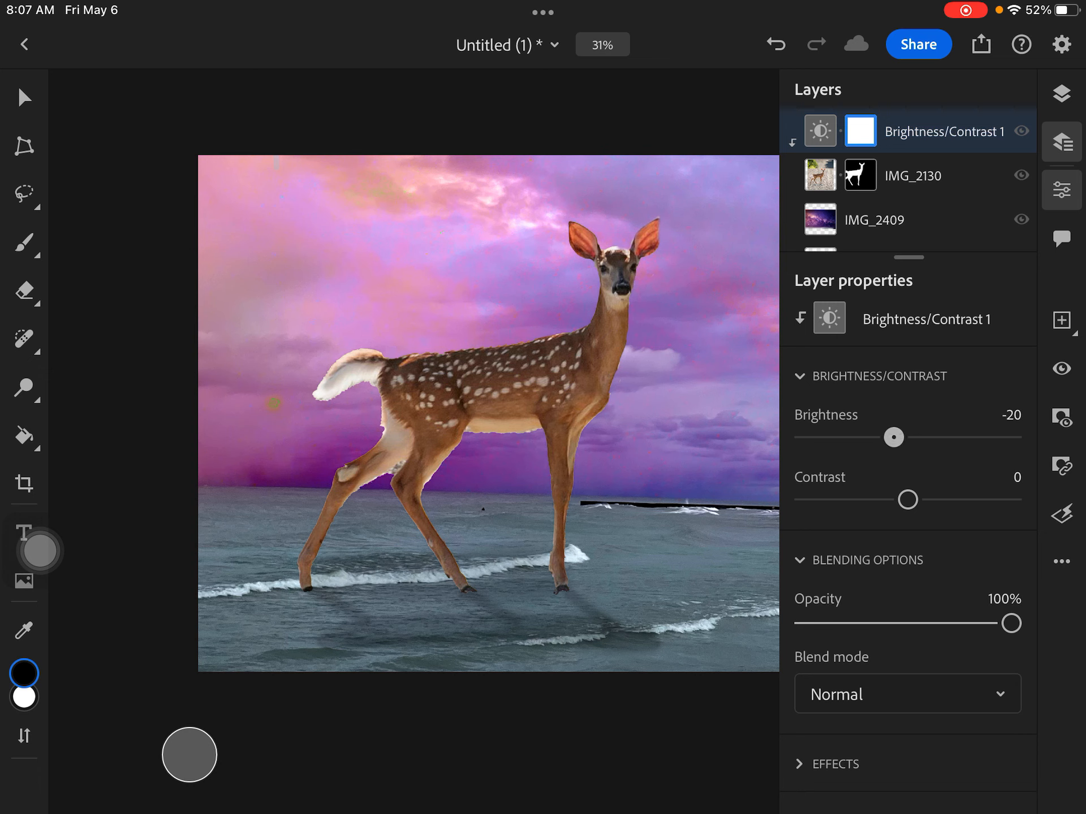
pyautogui.moveTo(893, 437); pyautogui.dragTo(889, 436)
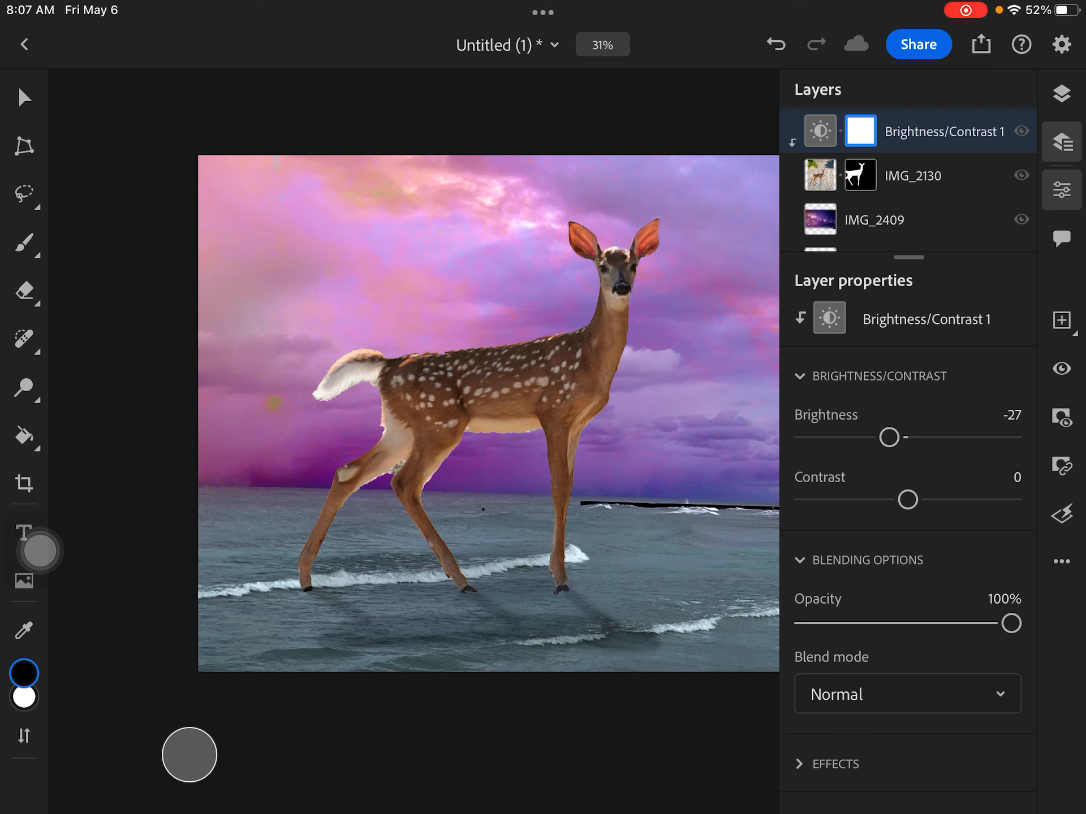
pyautogui.moveTo(909, 499); pyautogui.dragTo(844, 499)
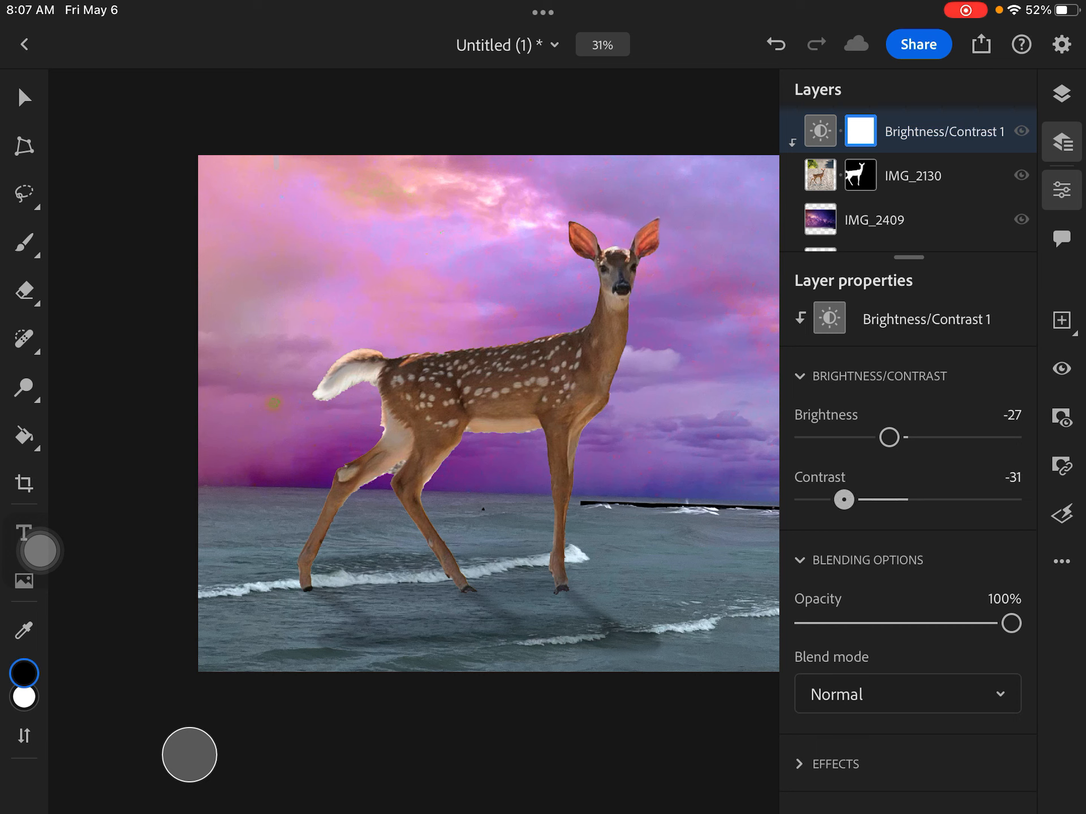
pyautogui.moveTo(842, 499); pyautogui.dragTo(941, 499)
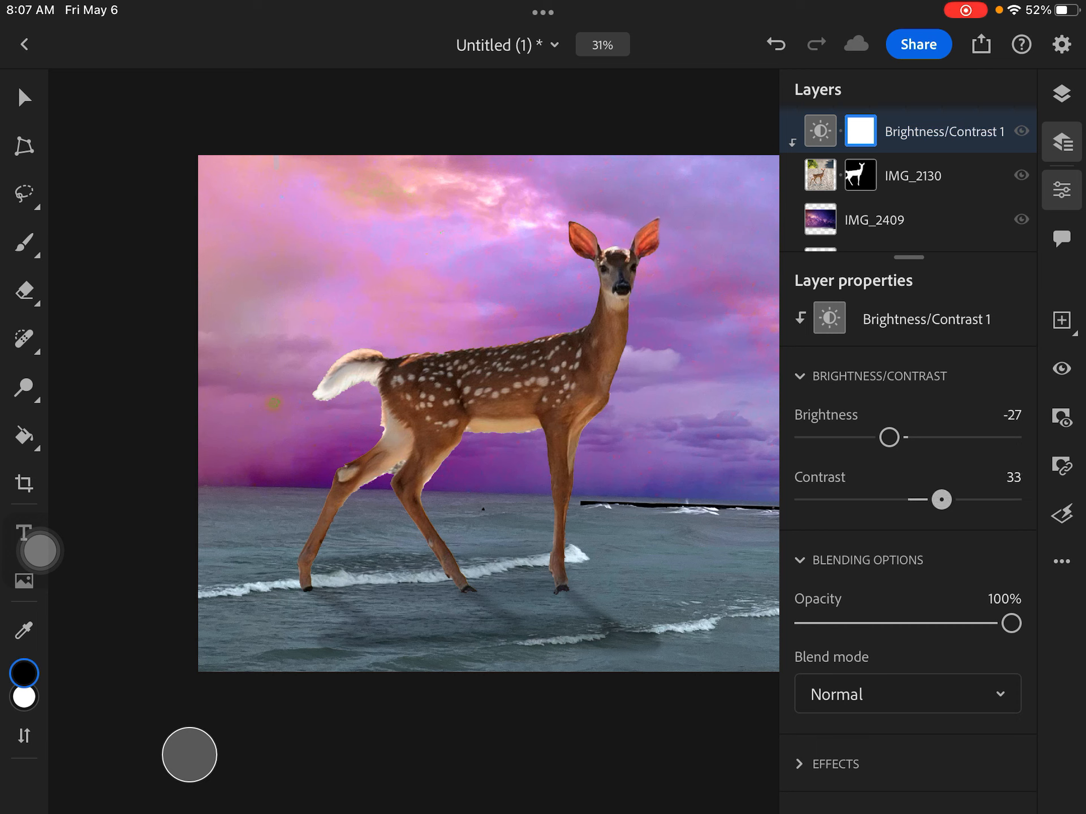
pyautogui.moveTo(940, 499); pyautogui.dragTo(962, 499)
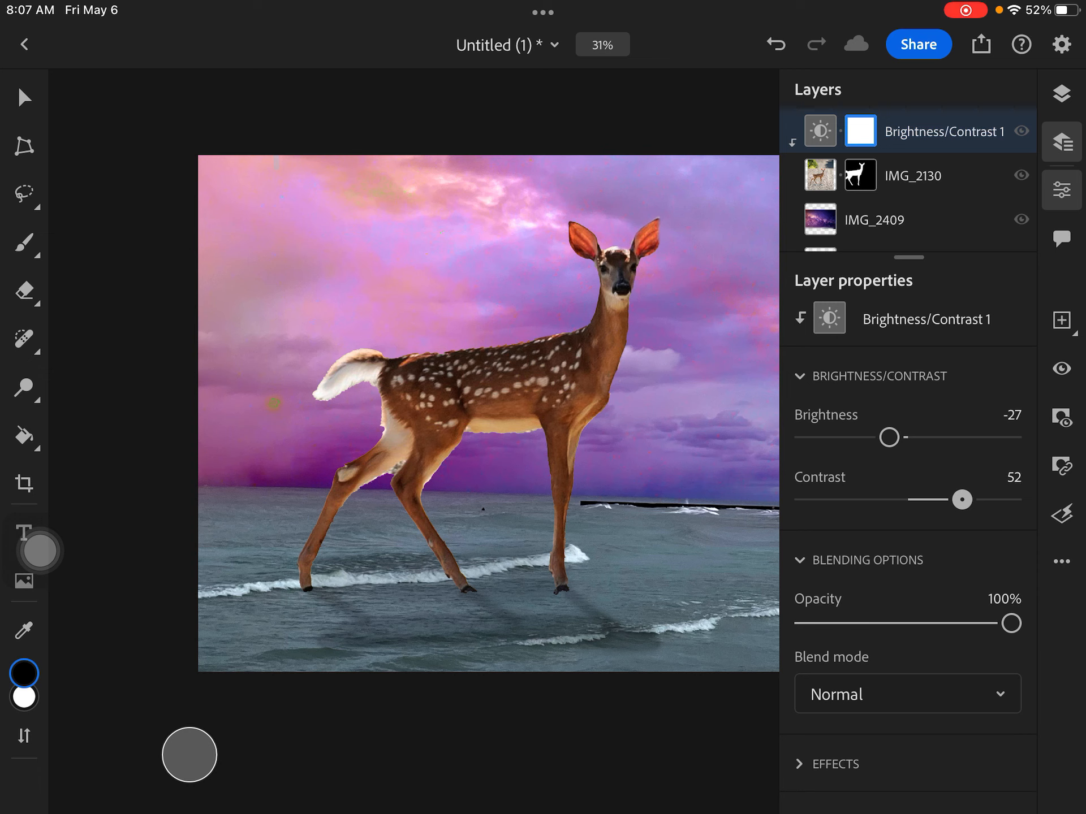
# - Settle the deer's Brightness/Contrast at brightness -46 and contrast about -2
pyautogui.moveTo(888, 437); pyautogui.dragTo(863, 437)
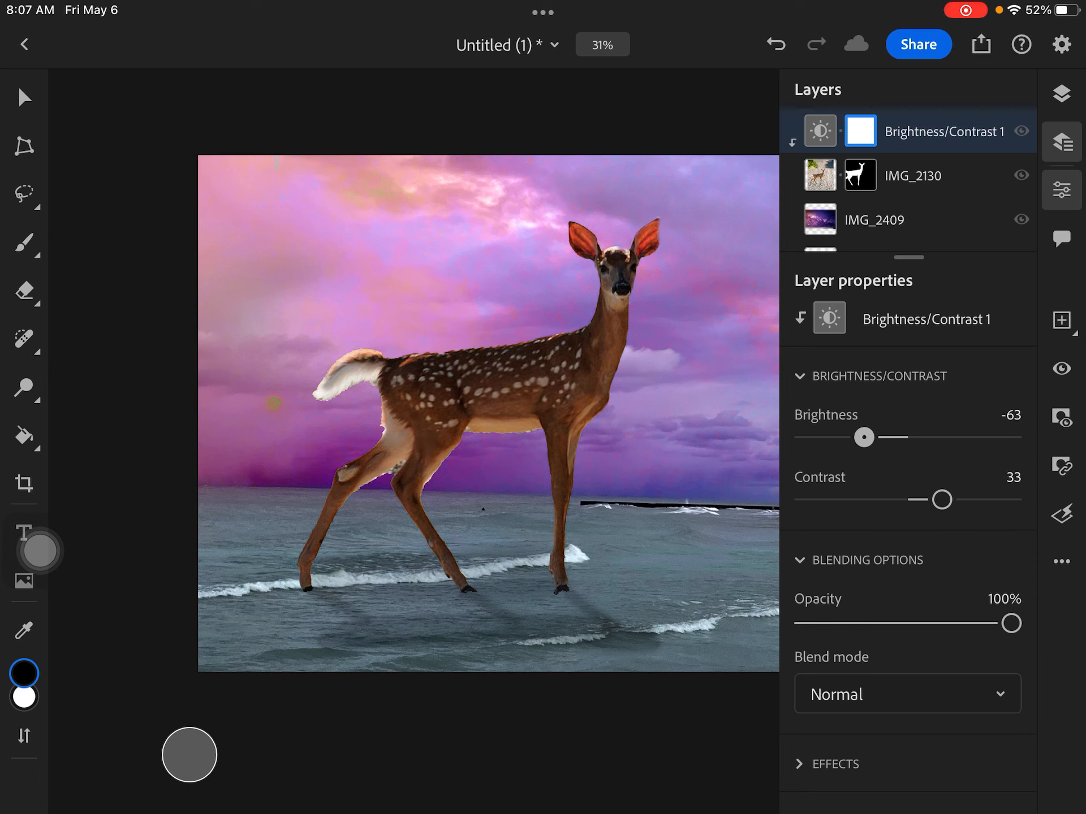
pyautogui.moveTo(864, 437); pyautogui.dragTo(857, 436)
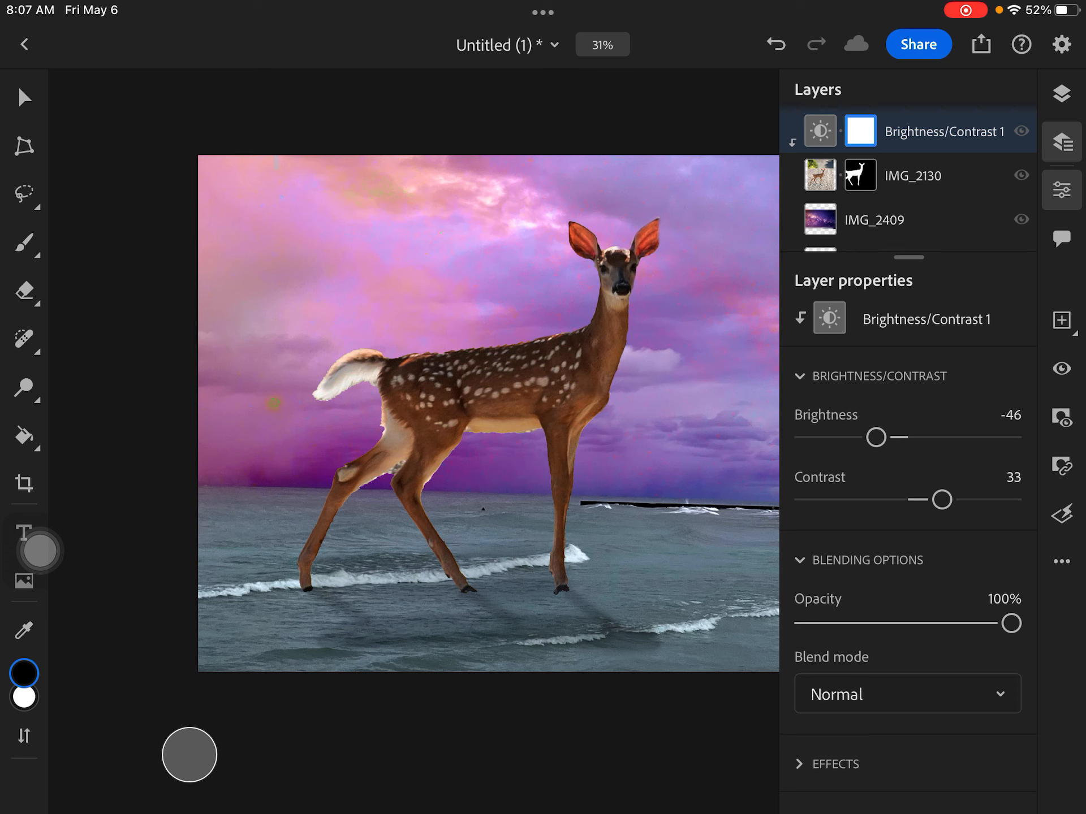
pyautogui.moveTo(942, 498); pyautogui.dragTo(903, 499)
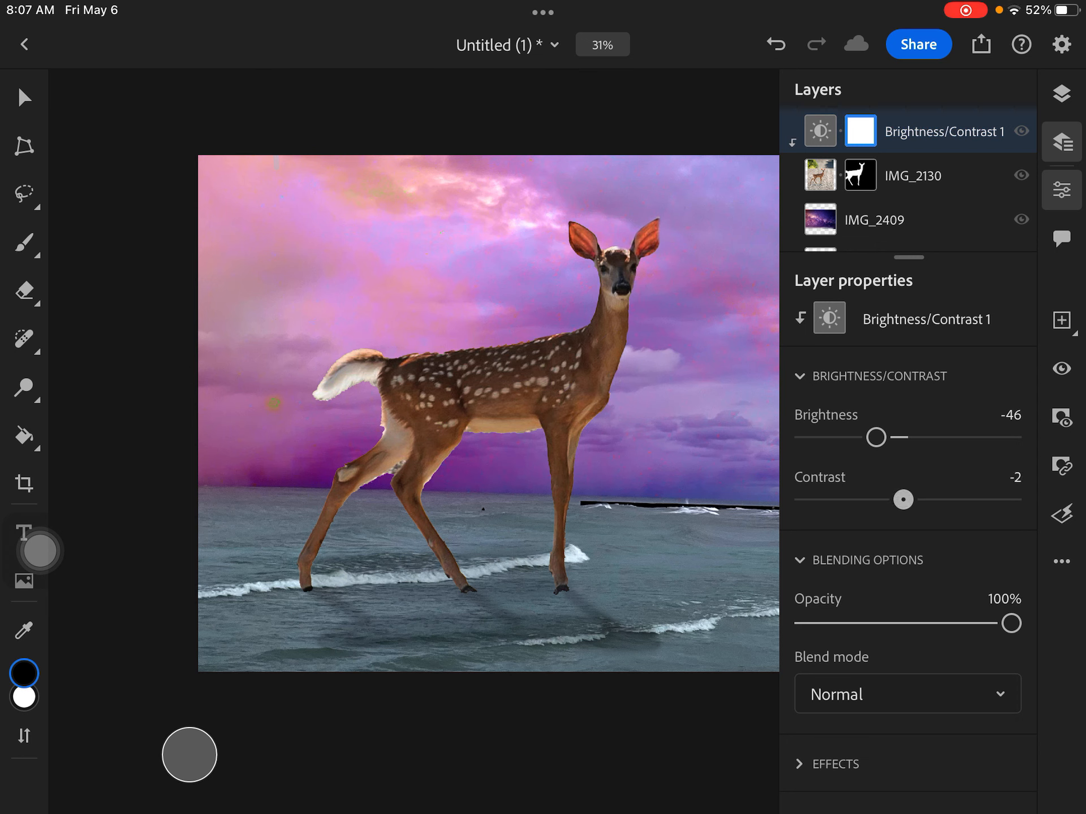
pyautogui.moveTo(903, 500); pyautogui.dragTo(883, 500)
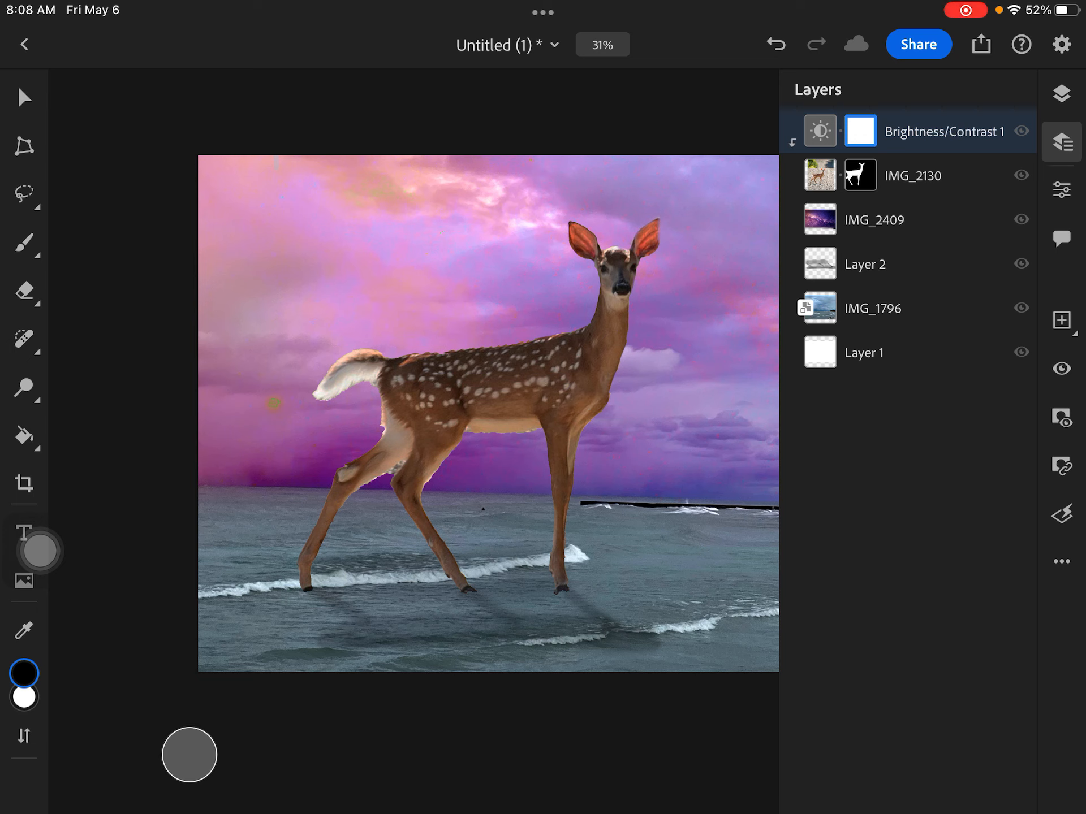
# - Add a clipped Exposure adjustment to the deer, trying -0.49 and 0.39 before settling
pyautogui.click(913, 175)
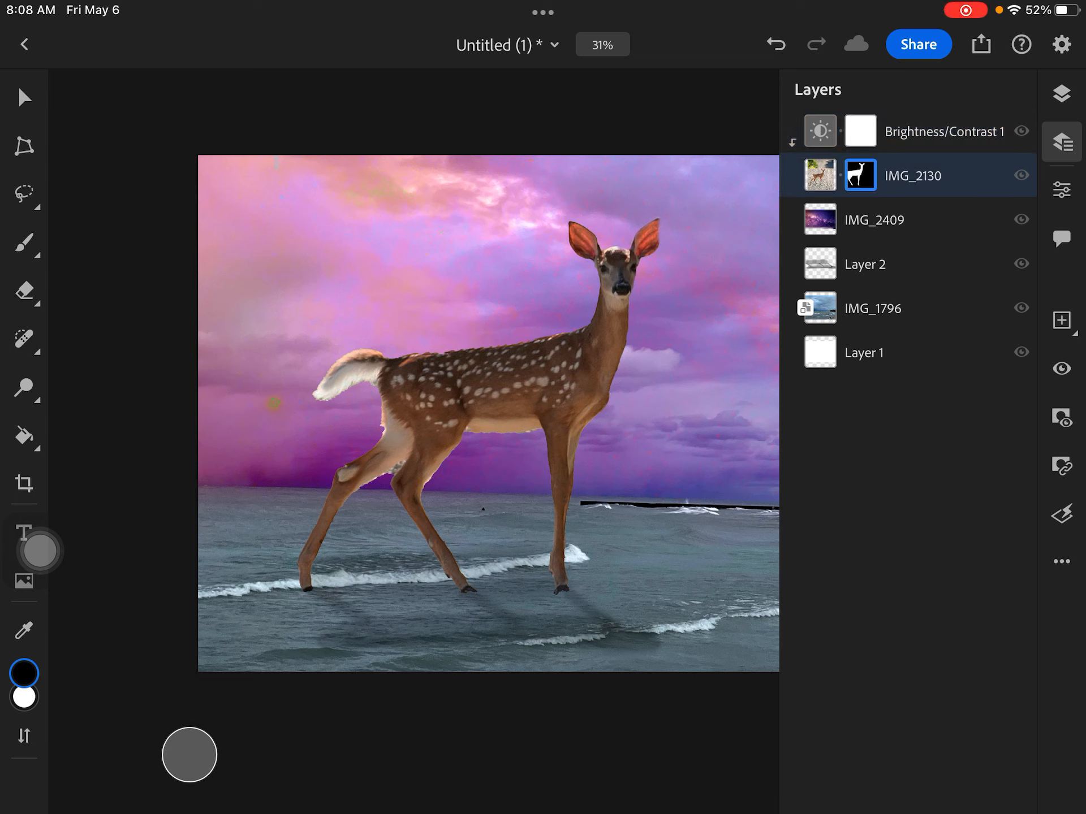
pyautogui.click(1061, 190)
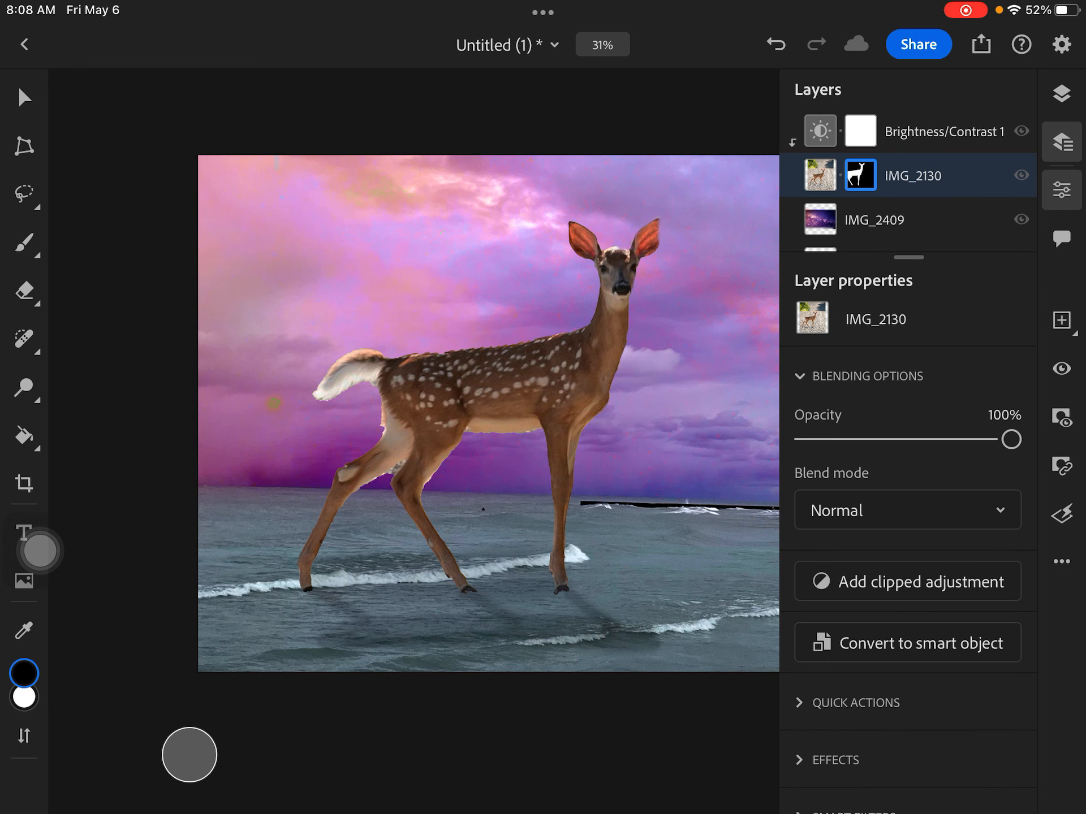
pyautogui.click(908, 581)
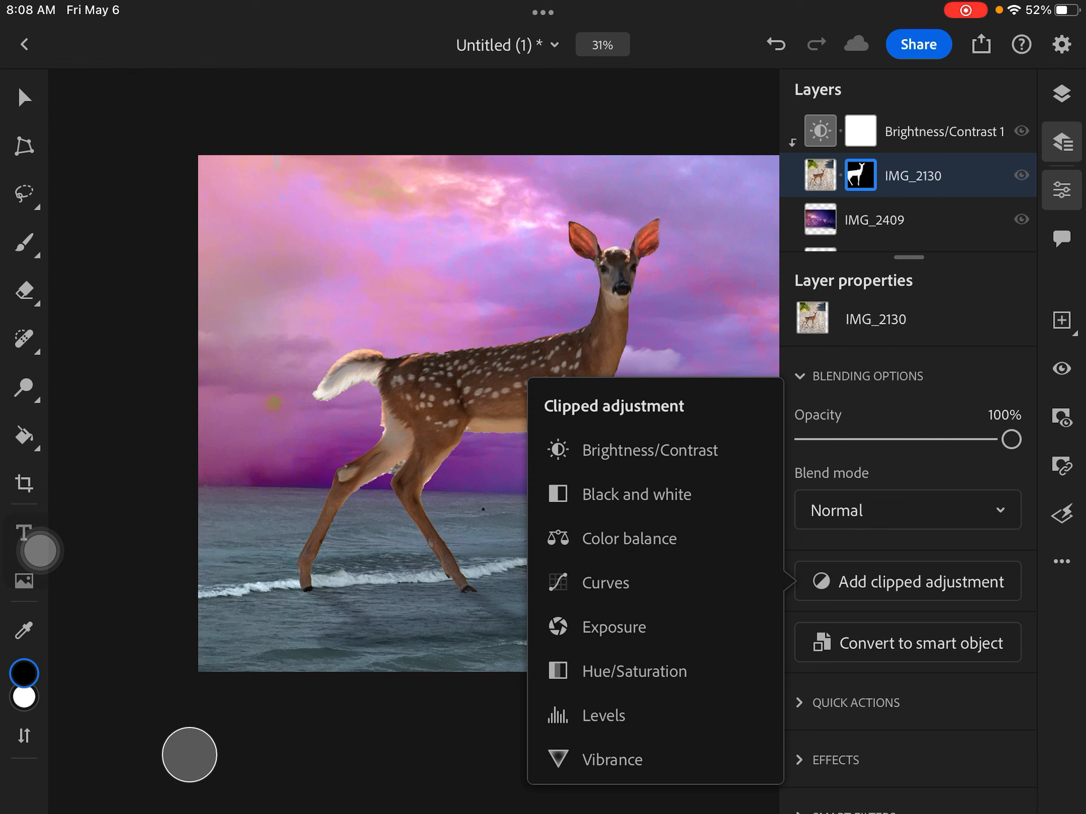
pyautogui.click(612, 627)
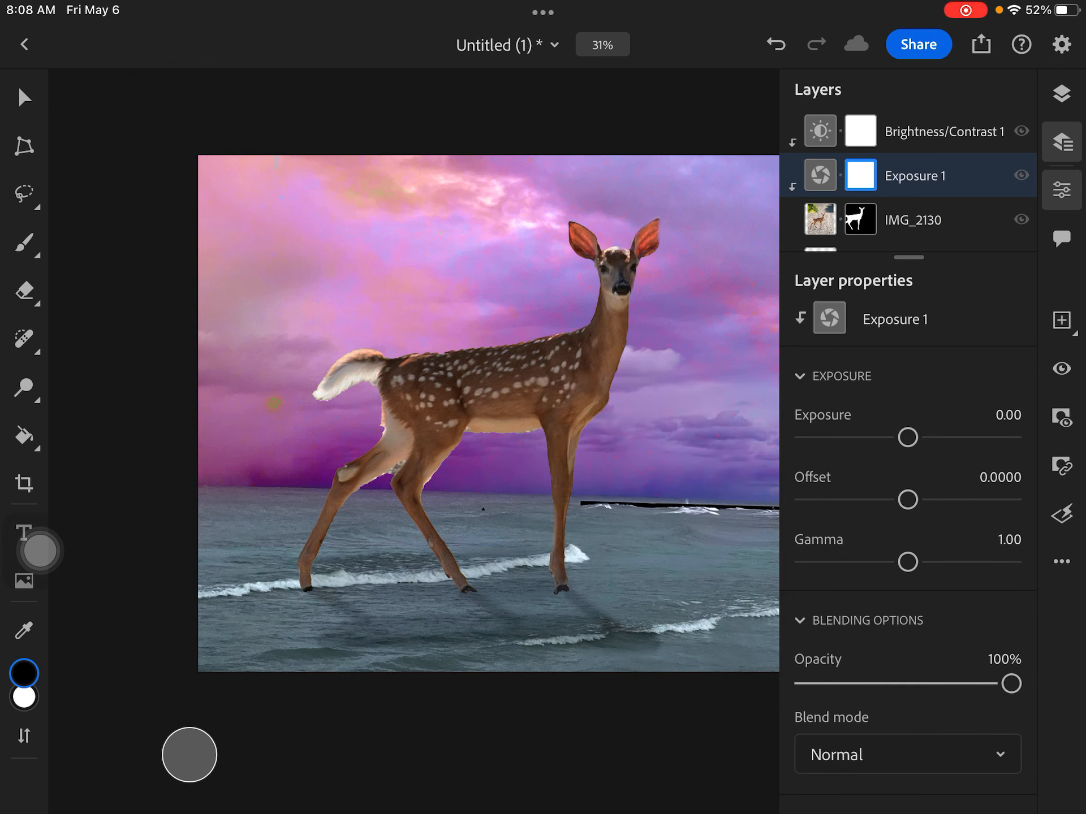
pyautogui.moveTo(906, 437); pyautogui.dragTo(905, 437)
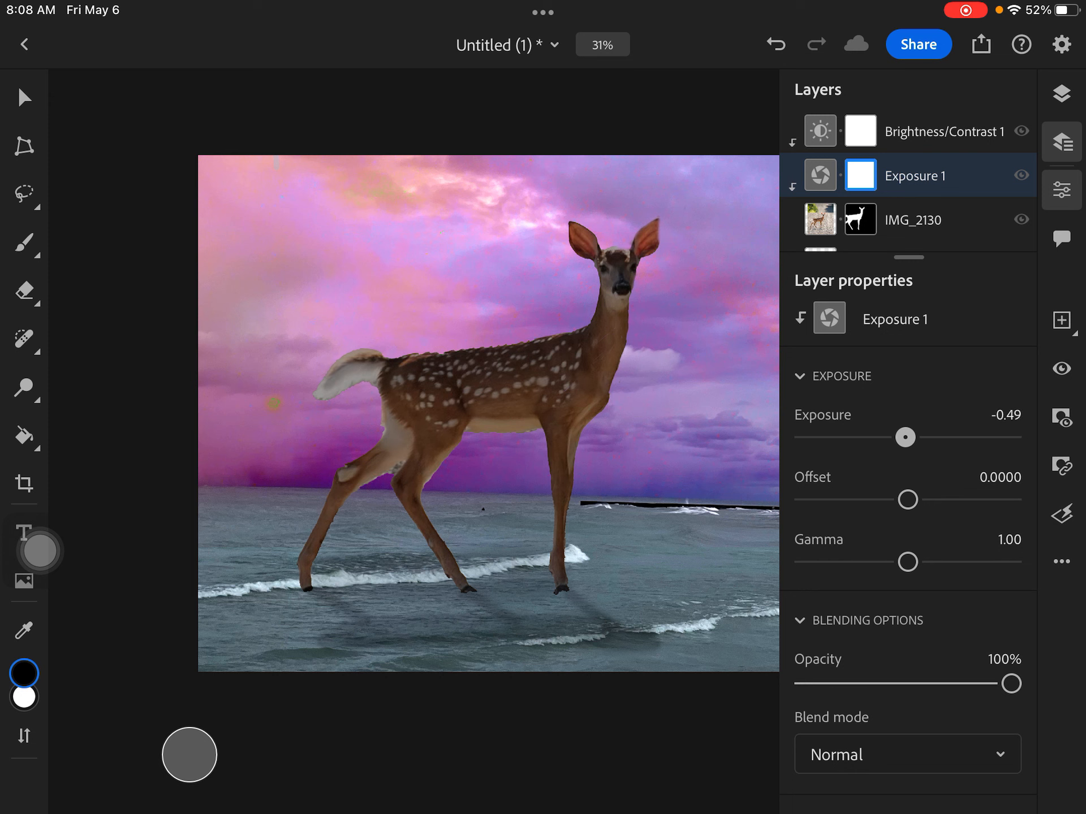
pyautogui.moveTo(904, 436); pyautogui.dragTo(909, 437)
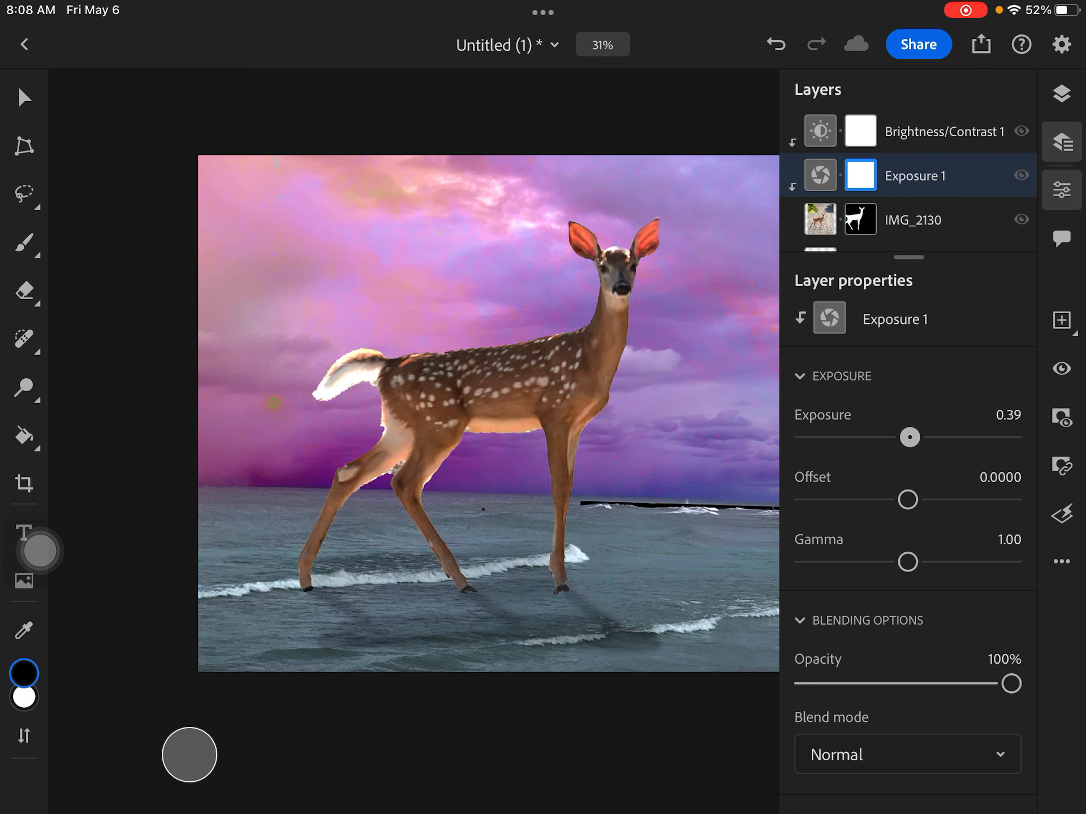
pyautogui.moveTo(910, 437); pyautogui.dragTo(906, 437)
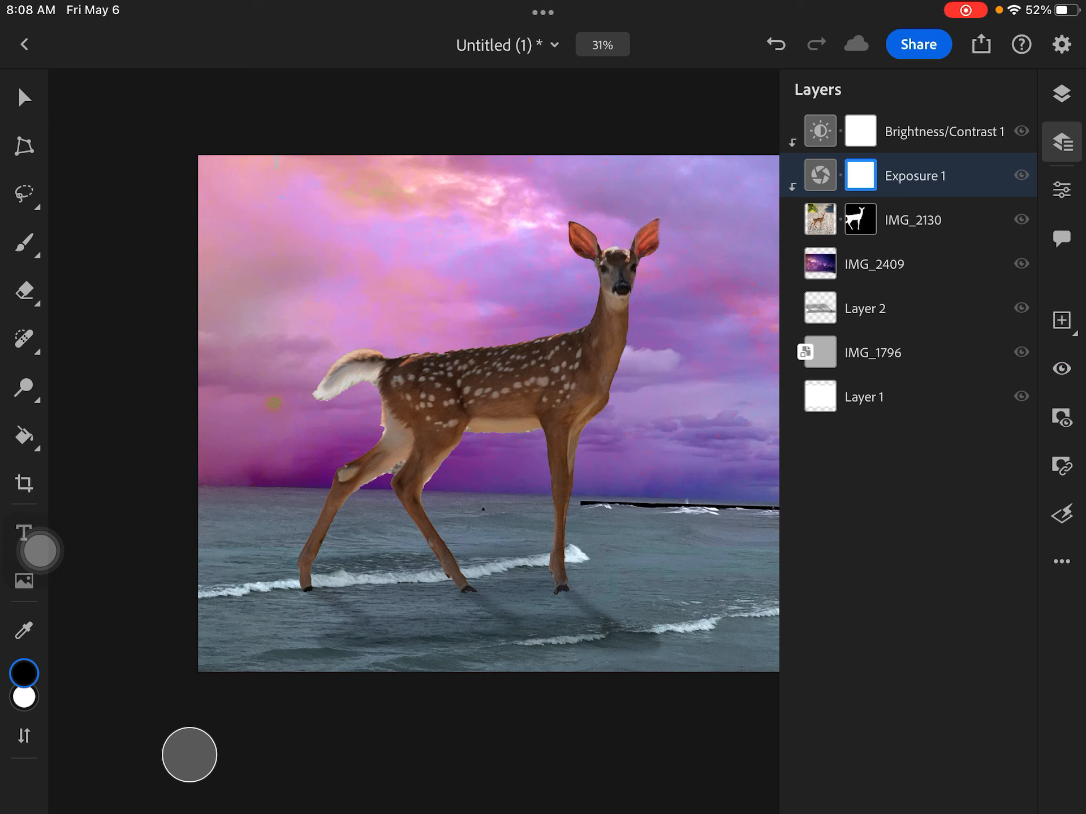
# - Toggle Exposure 1 visibility off and on to compare, then reselect the deer layer
pyautogui.click(1020, 175)
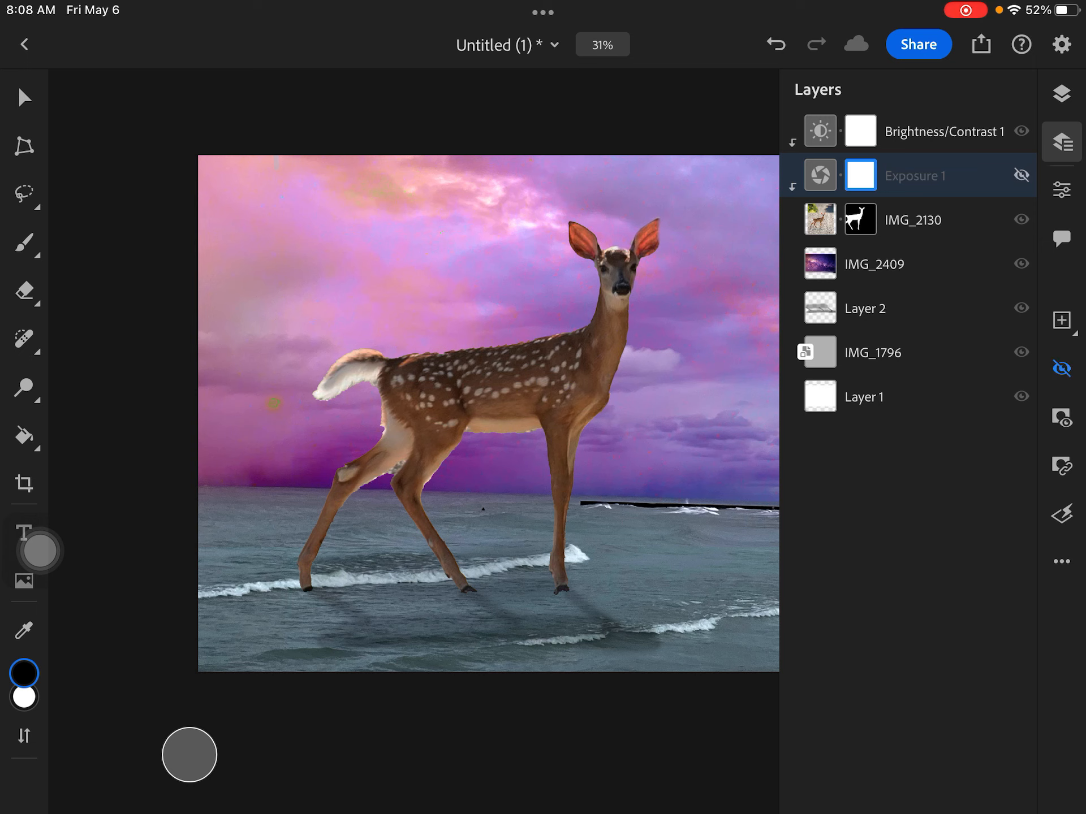
pyautogui.click(1020, 174)
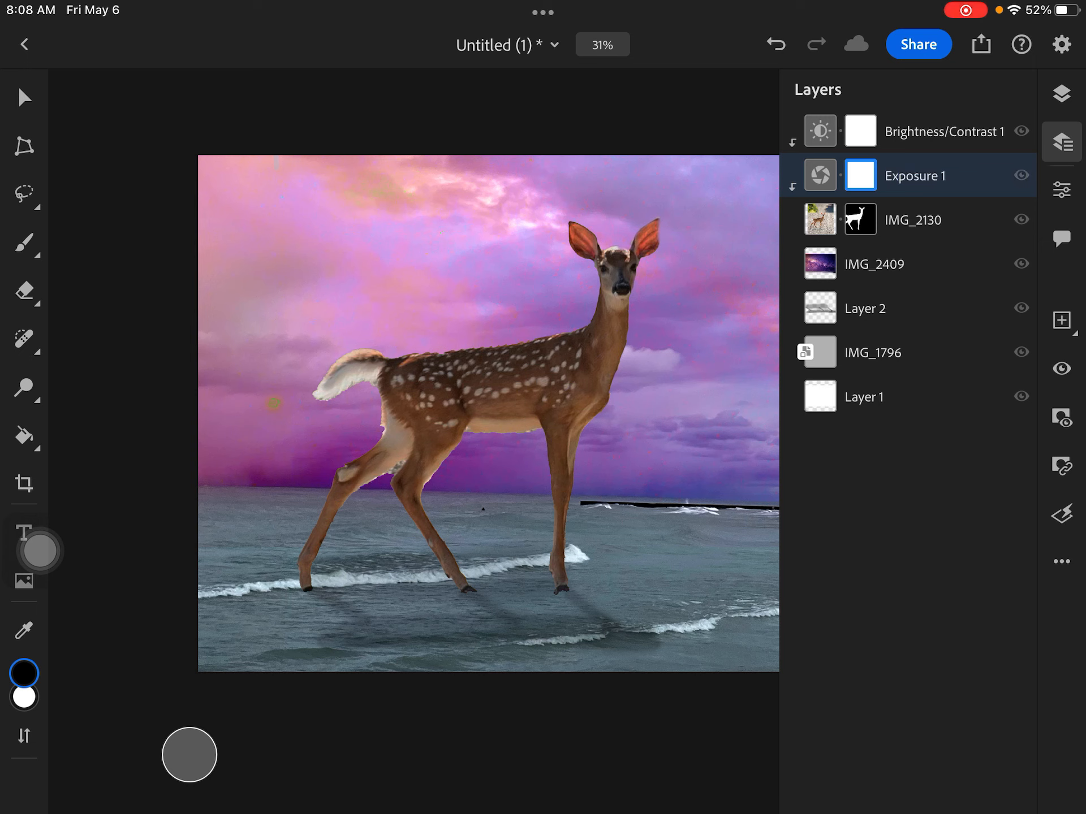
pyautogui.click(914, 220)
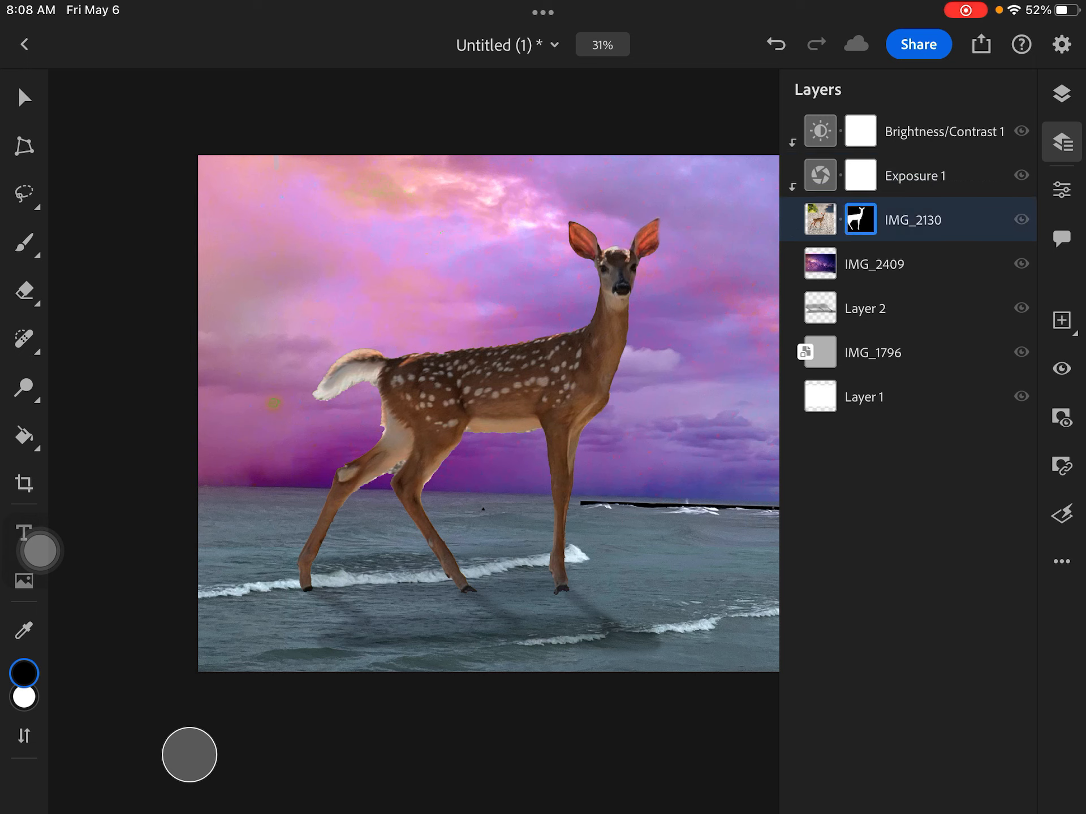
# - Add a clipped Hue/Saturation adjustment to the deer layer IMG_2130
pyautogui.click(1062, 190)
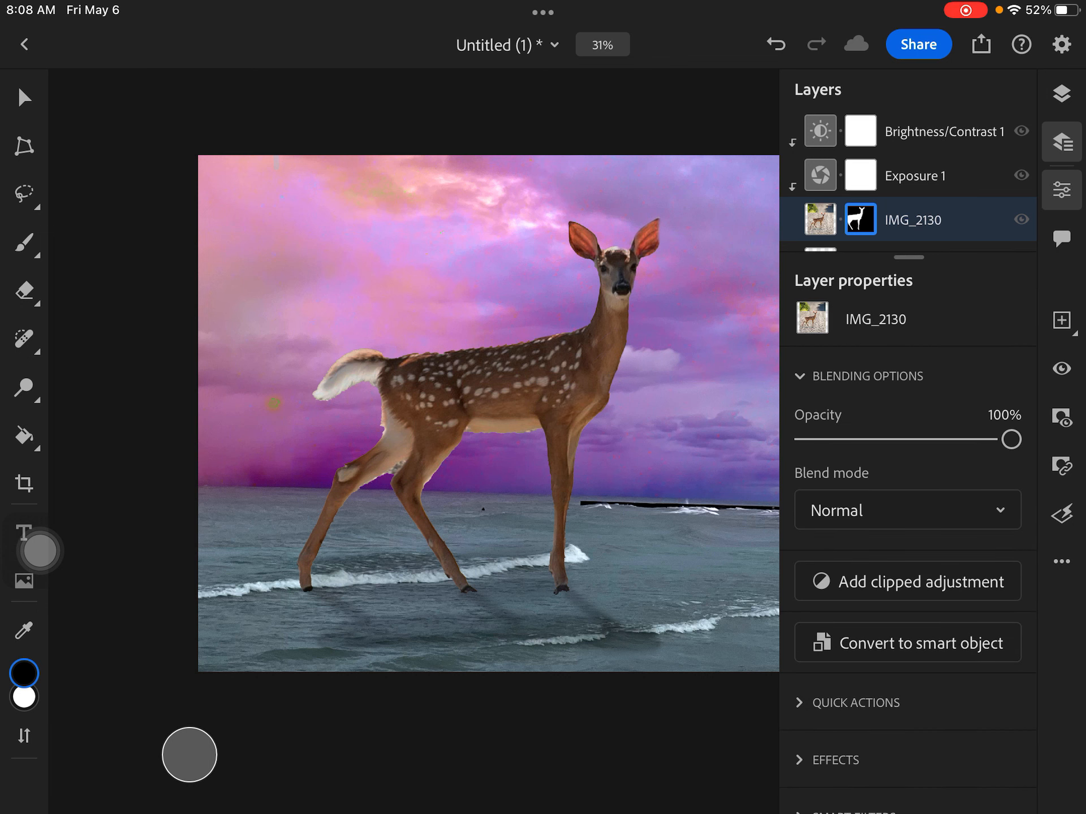
pyautogui.click(907, 582)
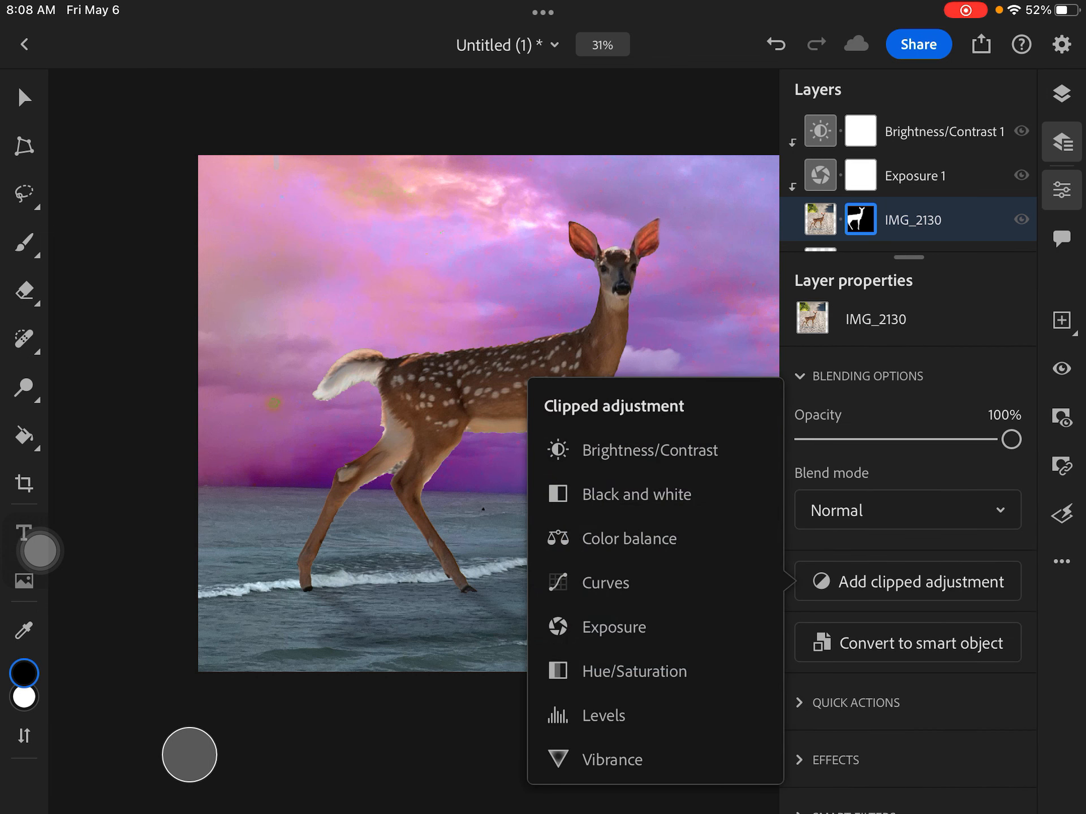
pyautogui.click(632, 670)
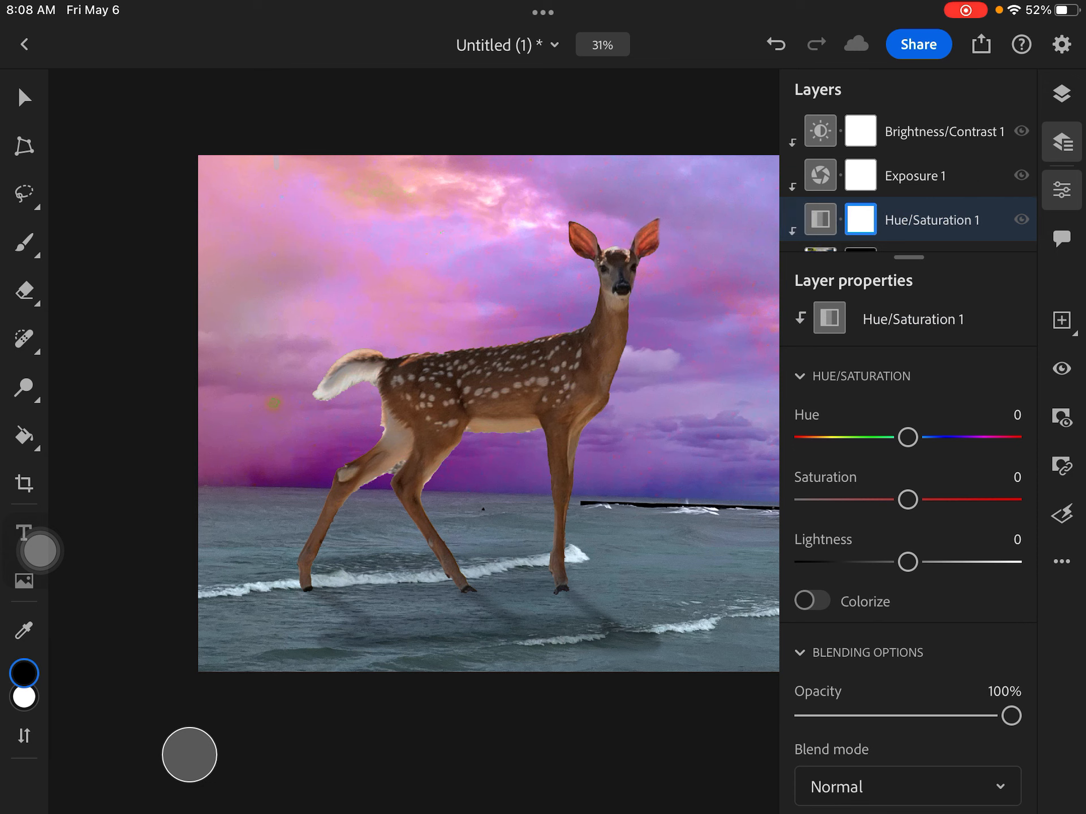
# - Try the deer's hue across values like -21 and -10, settling on a slight shift of 2
pyautogui.click(906, 437)
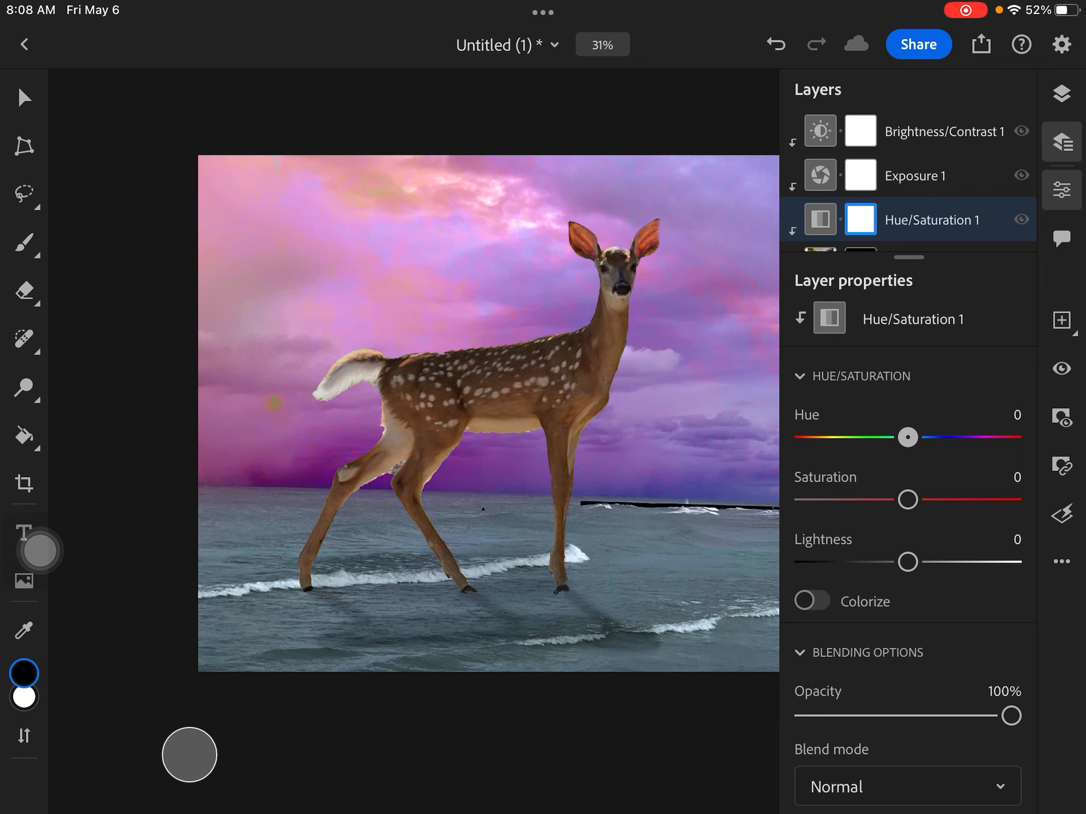
pyautogui.moveTo(907, 436); pyautogui.dragTo(894, 436)
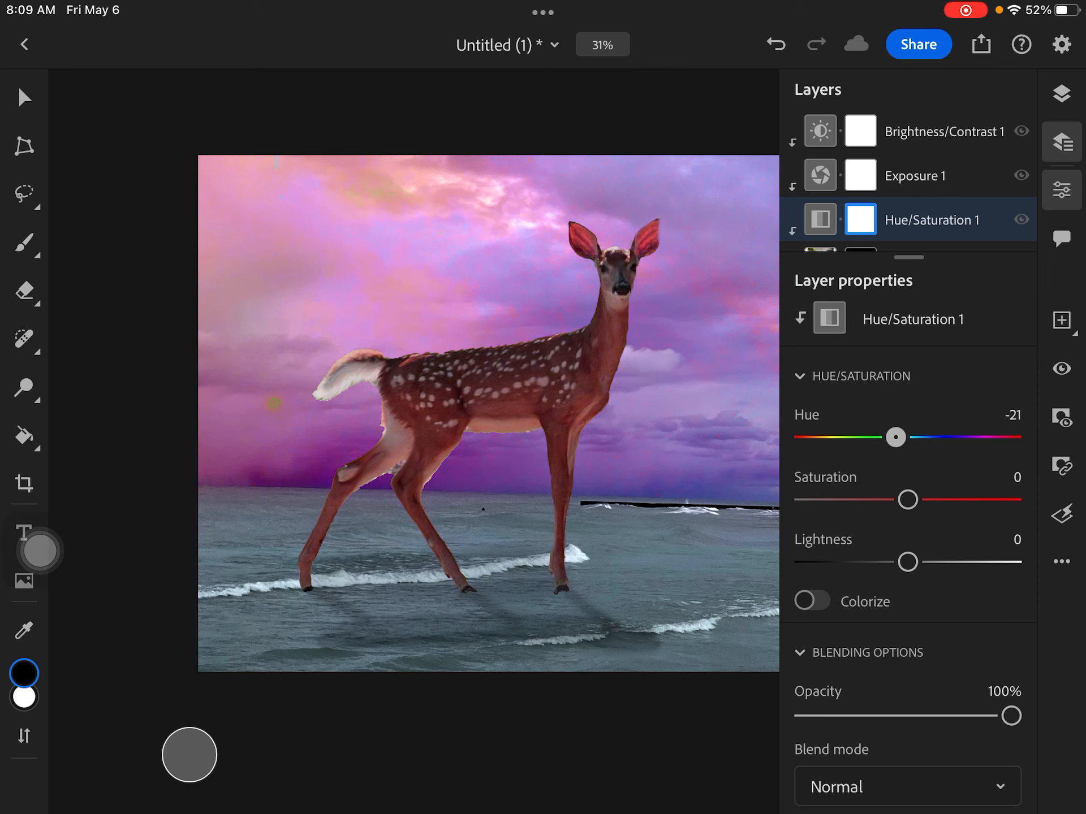
pyautogui.moveTo(893, 436); pyautogui.dragTo(898, 437)
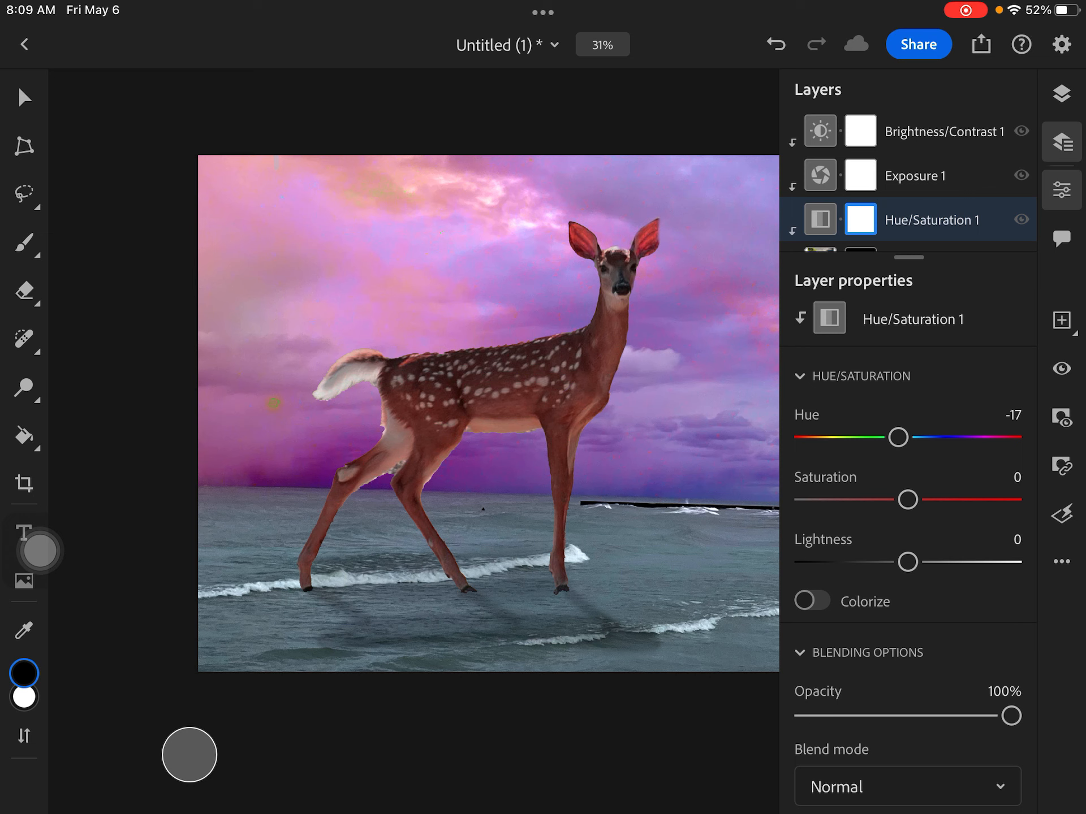
pyautogui.moveTo(898, 436); pyautogui.dragTo(906, 437)
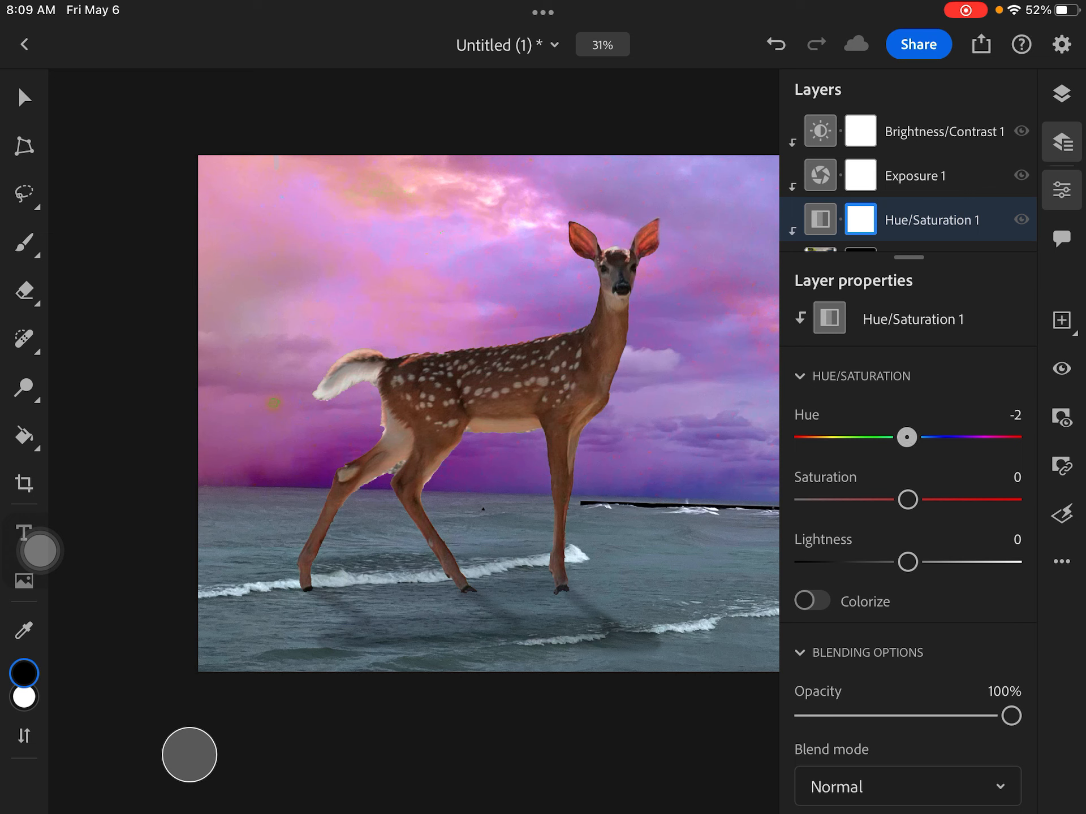
pyautogui.moveTo(907, 436); pyautogui.dragTo(882, 436)
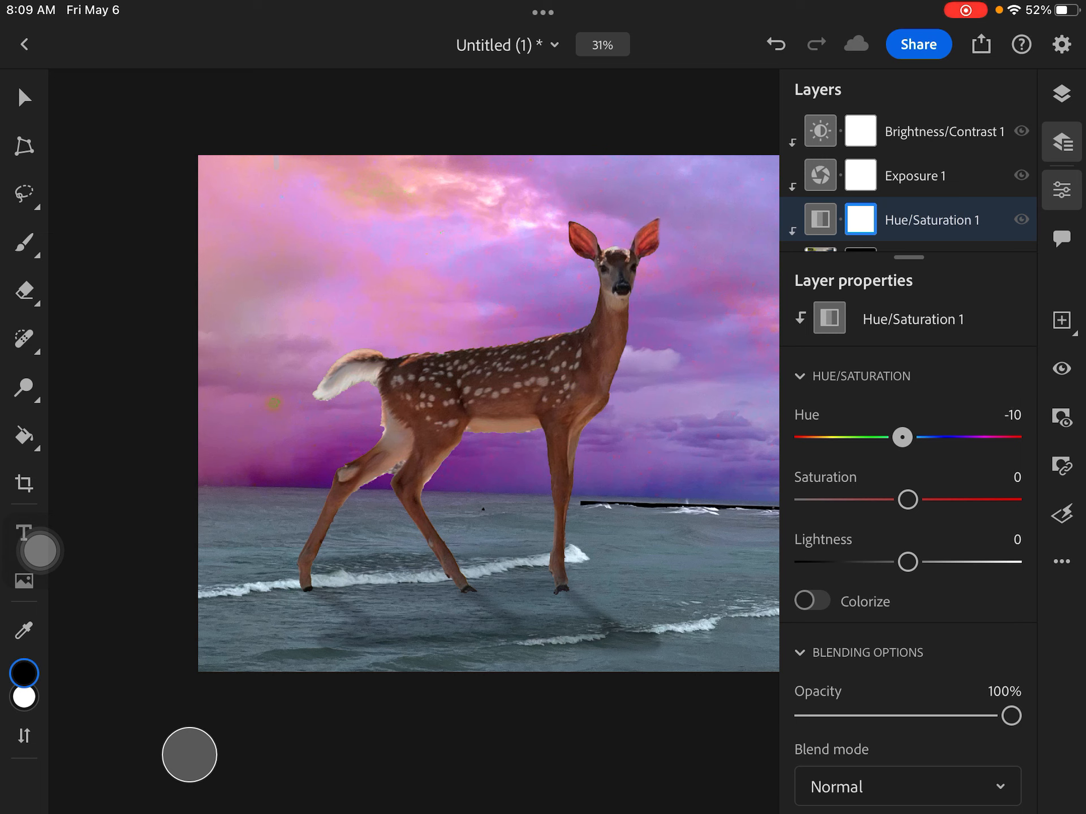
pyautogui.moveTo(903, 437); pyautogui.dragTo(902, 436)
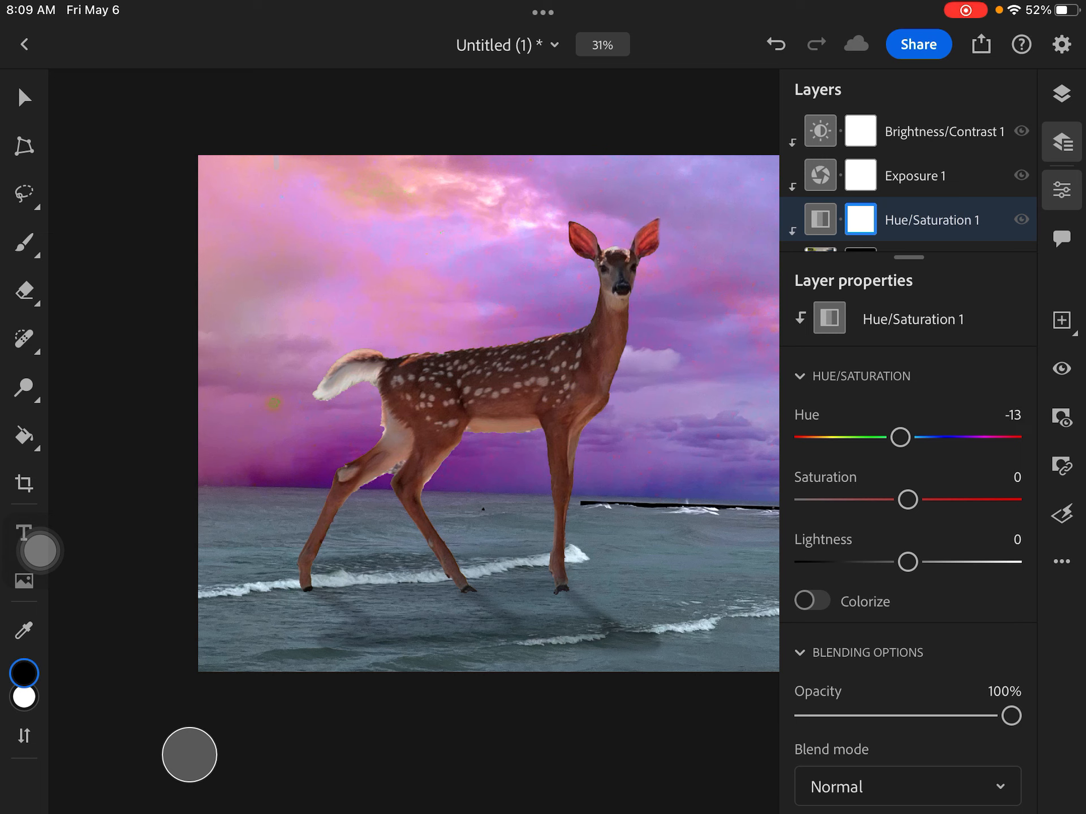
pyautogui.moveTo(901, 437); pyautogui.dragTo(911, 437)
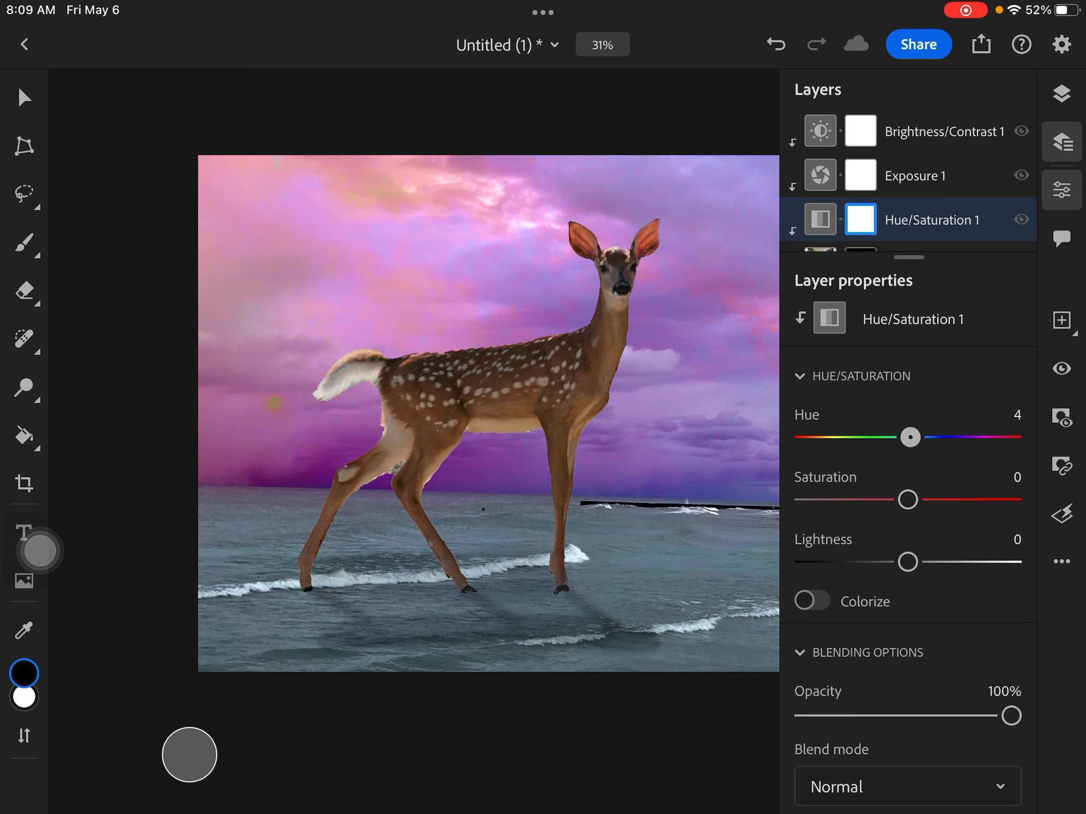
pyautogui.moveTo(912, 437); pyautogui.dragTo(908, 437)
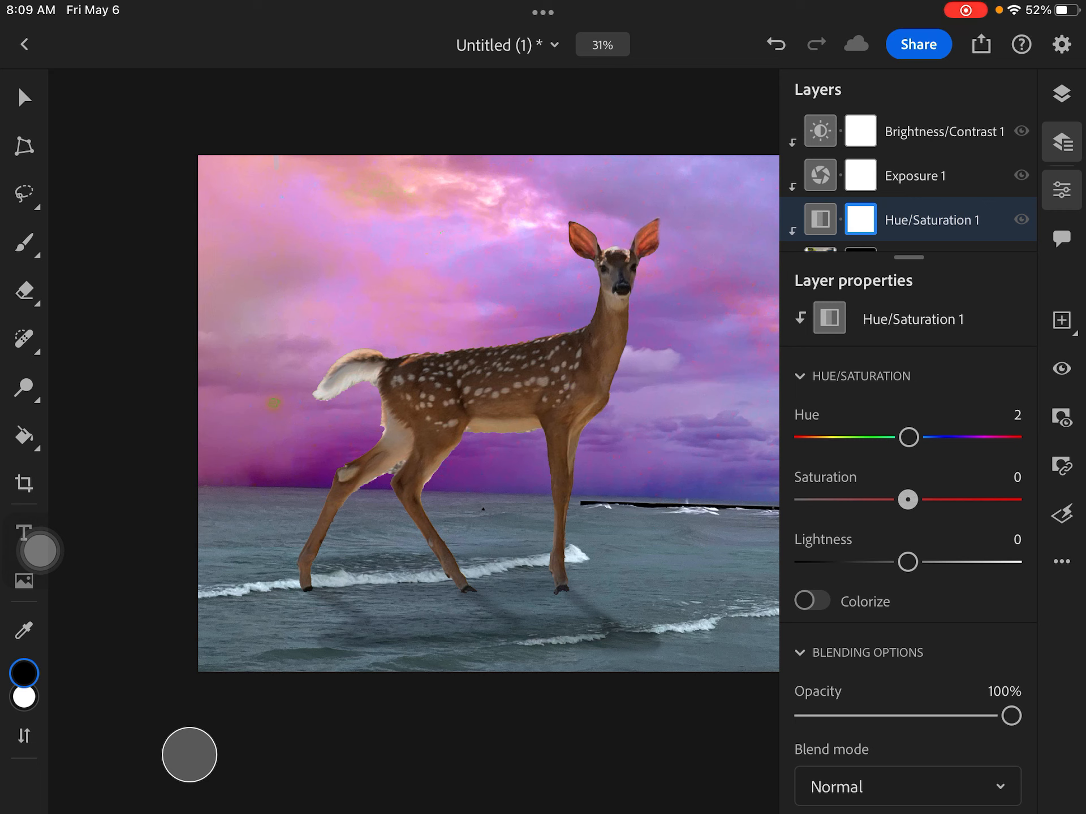
# - Mute the deer's colour, settling its saturation at -24 after trying stronger values
pyautogui.moveTo(908, 499); pyautogui.dragTo(880, 499)
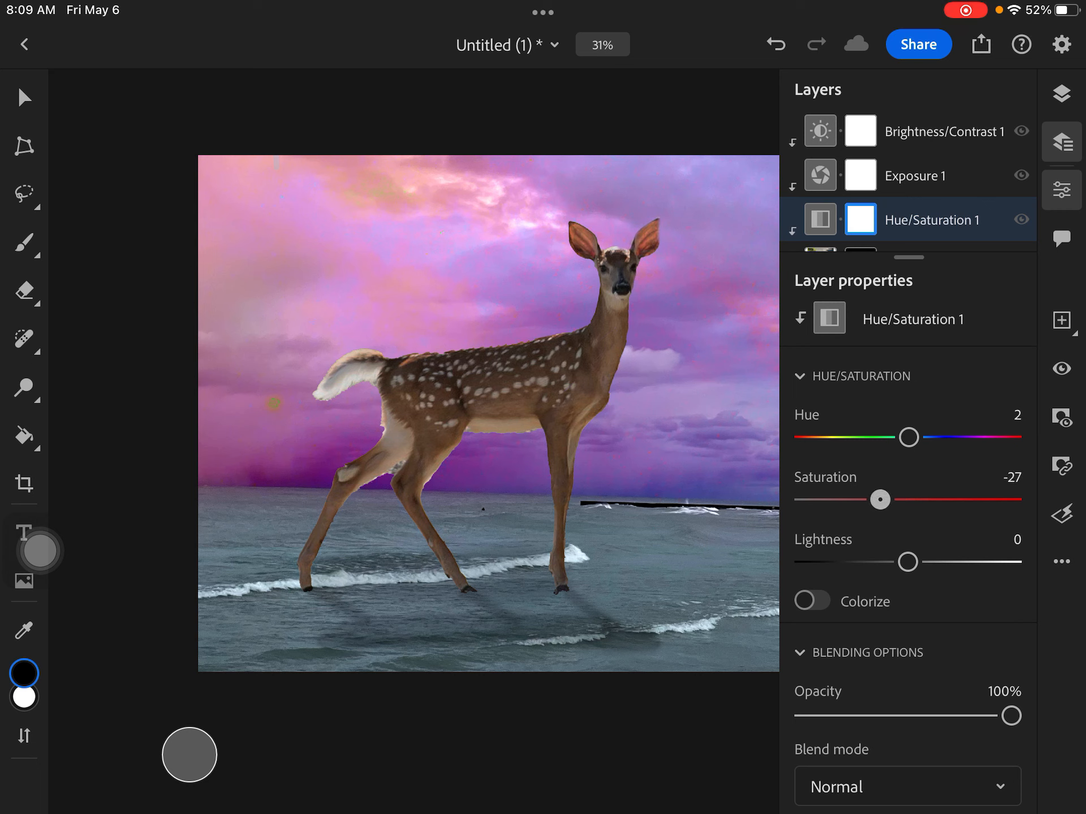
pyautogui.moveTo(879, 499); pyautogui.dragTo(871, 499)
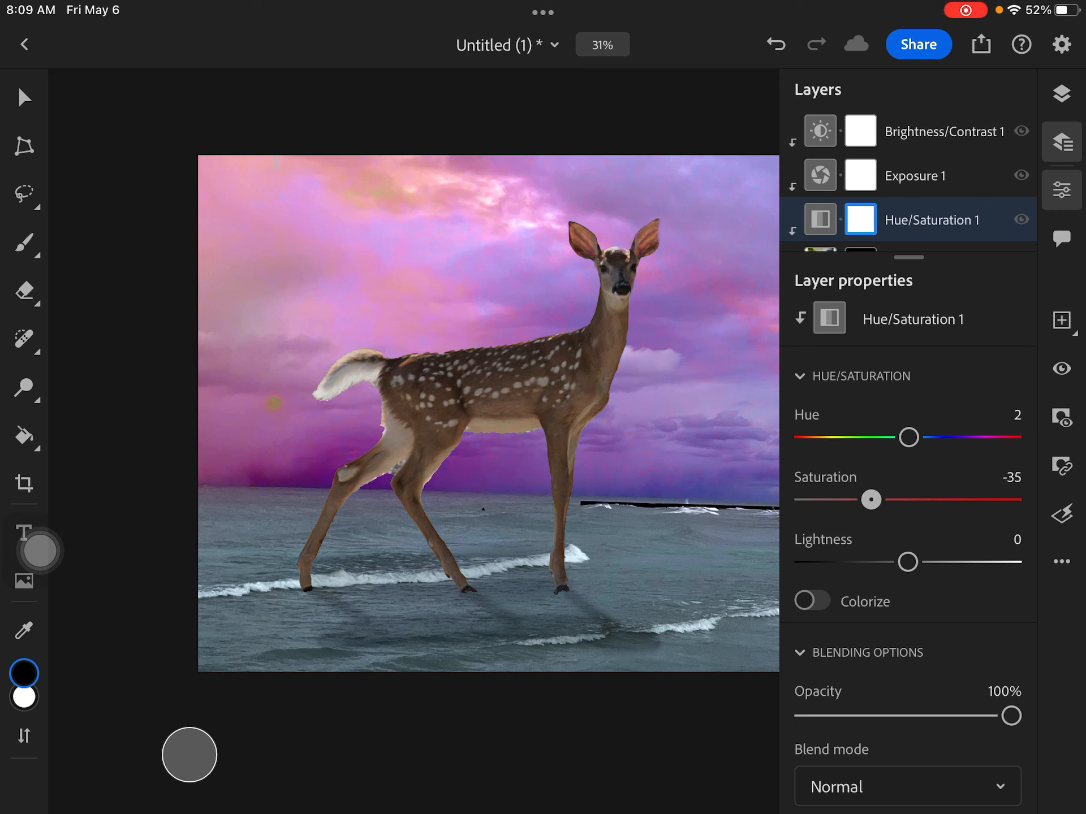
pyautogui.moveTo(871, 500); pyautogui.dragTo(939, 500)
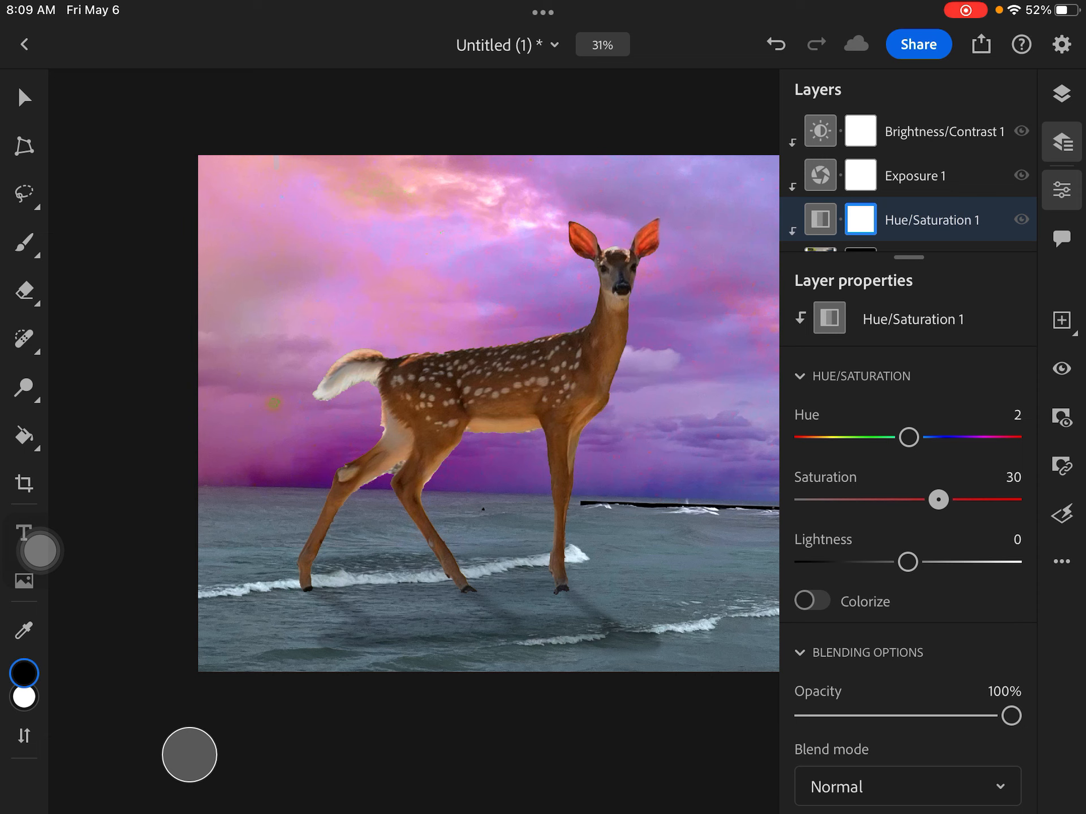
pyautogui.moveTo(937, 499); pyautogui.dragTo(867, 499)
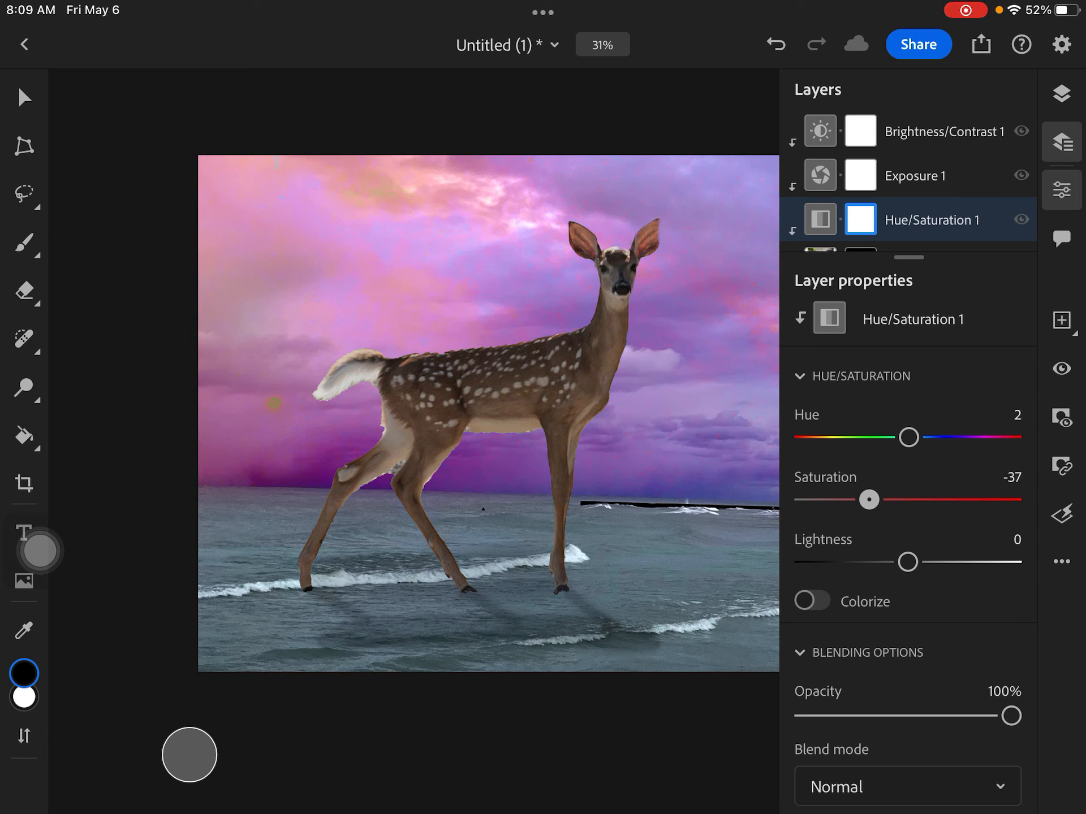
pyautogui.moveTo(869, 498); pyautogui.dragTo(883, 499)
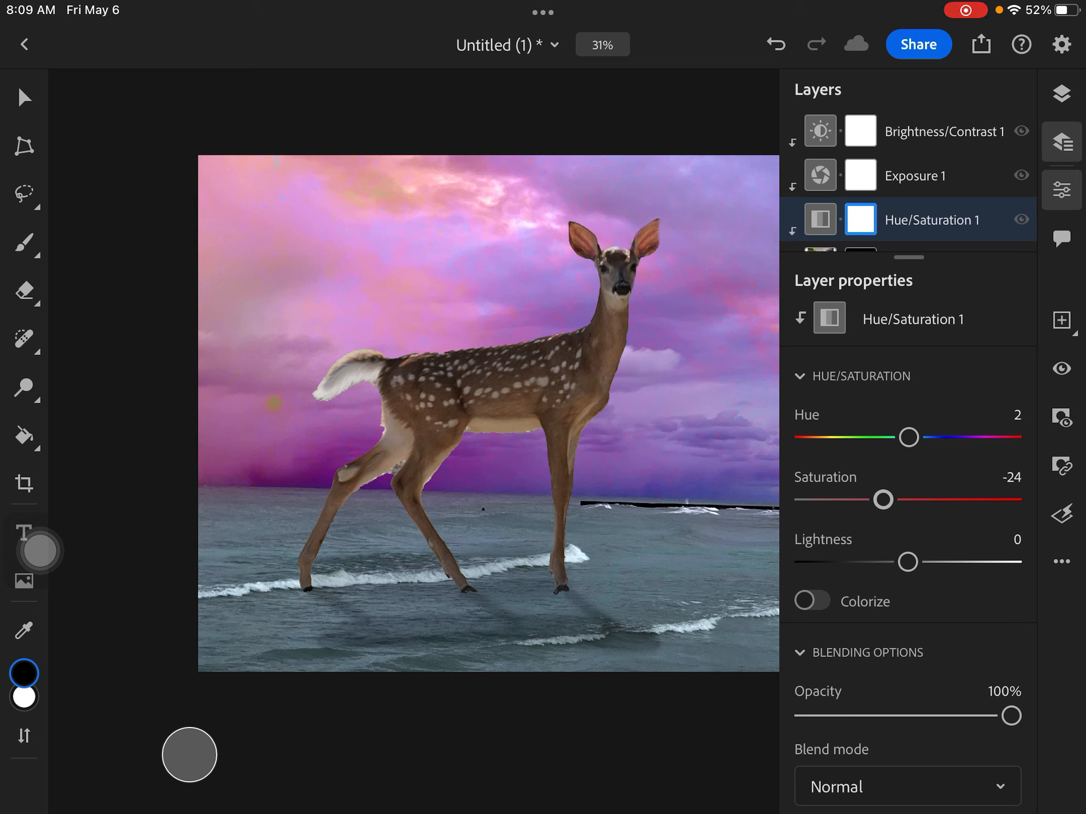
# - Darken the deer slightly by setting its lightness to -18
pyautogui.moveTo(908, 562); pyautogui.dragTo(916, 562)
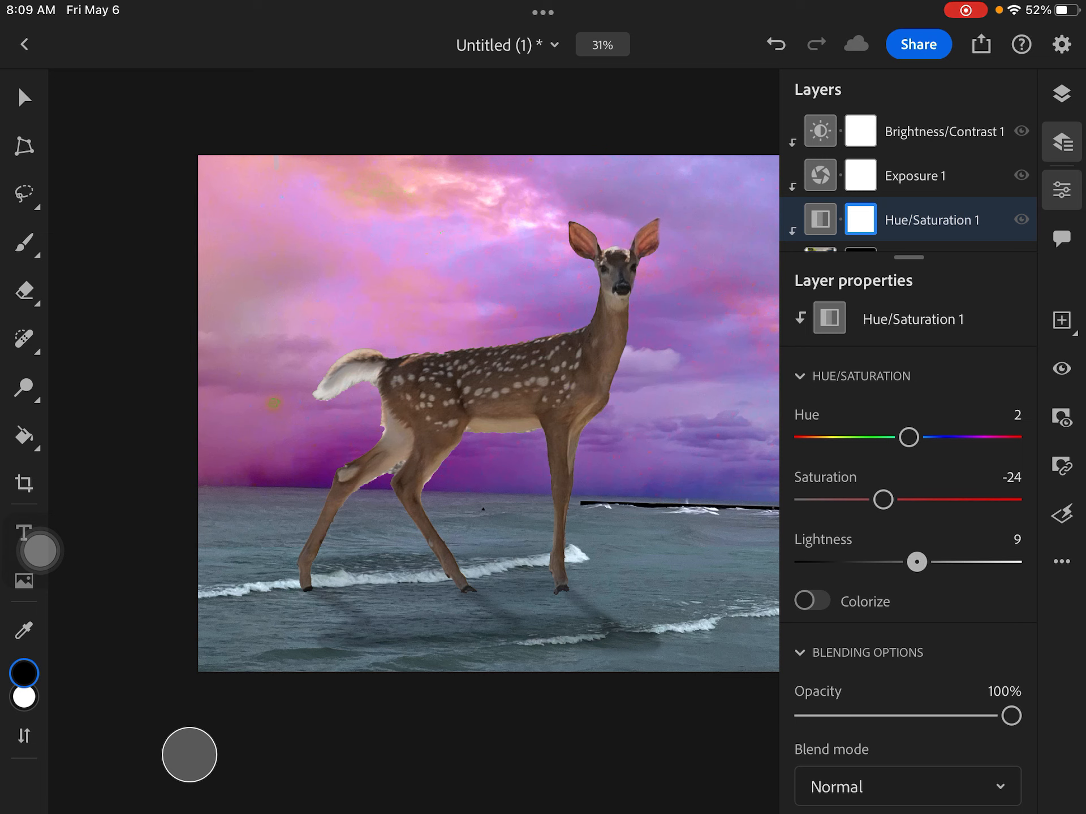
pyautogui.moveTo(915, 562); pyautogui.dragTo(897, 562)
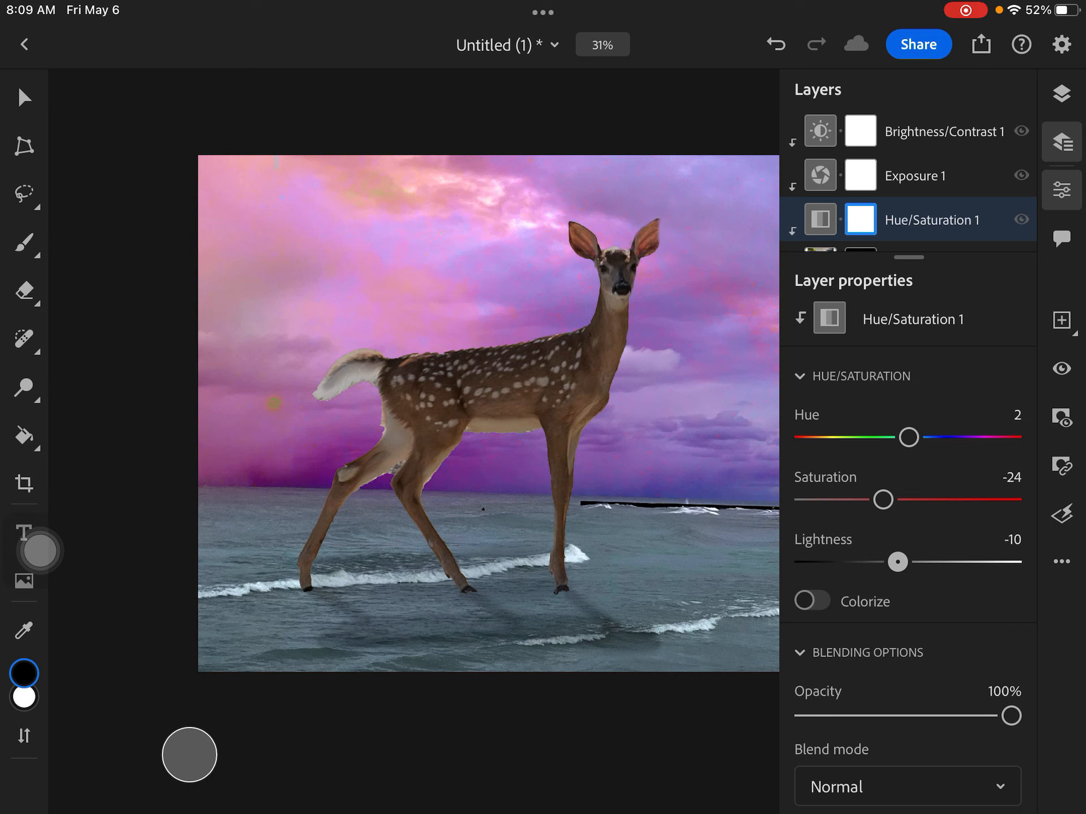
pyautogui.moveTo(897, 562); pyautogui.dragTo(889, 562)
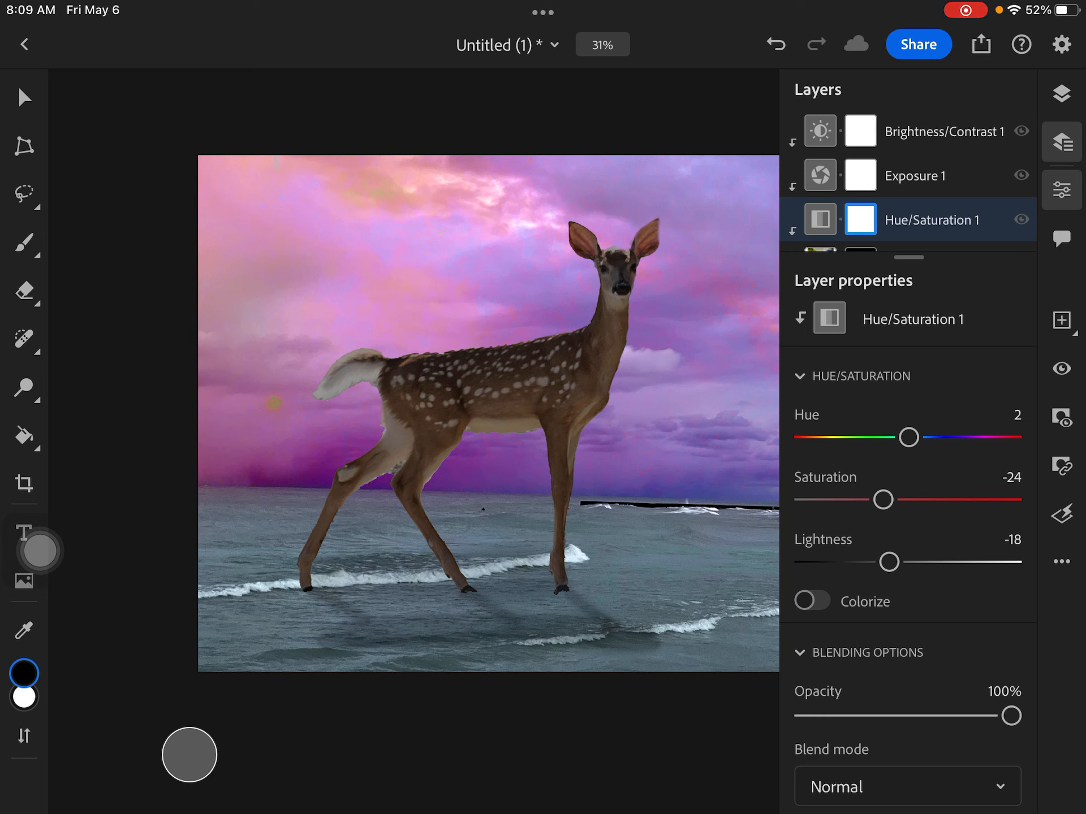
pyautogui.click(811, 601)
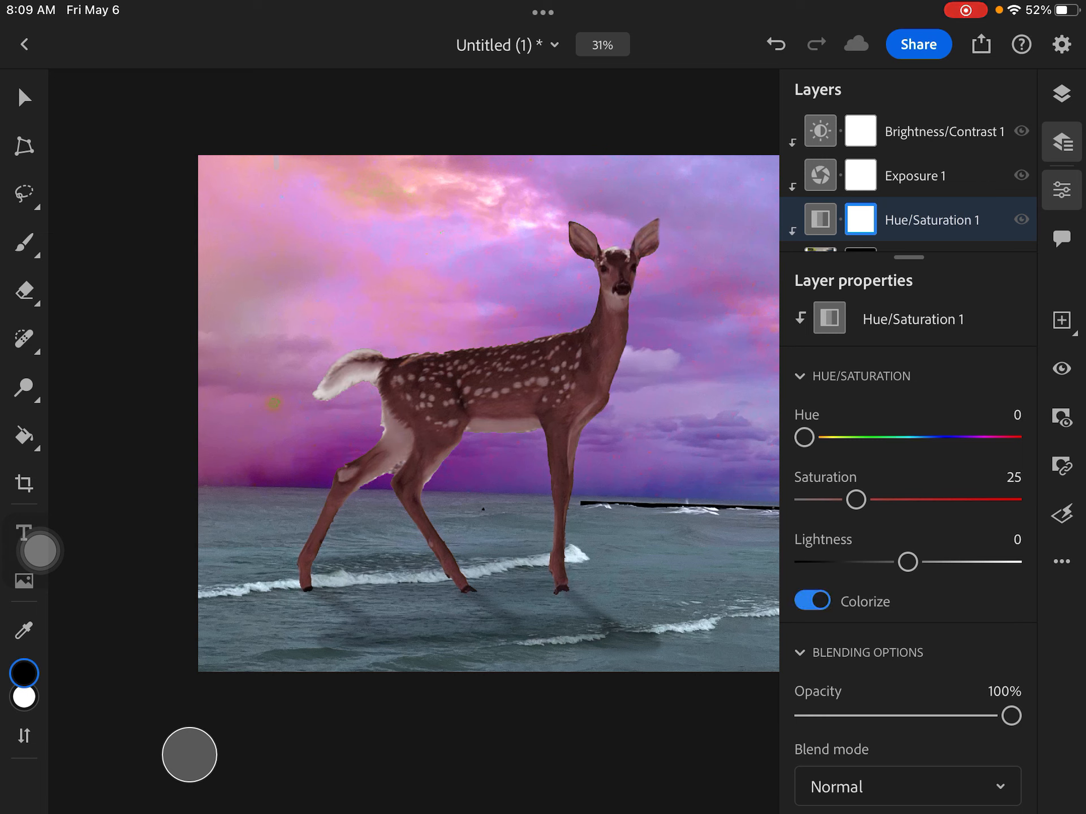
pyautogui.moveTo(804, 436); pyautogui.dragTo(829, 436)
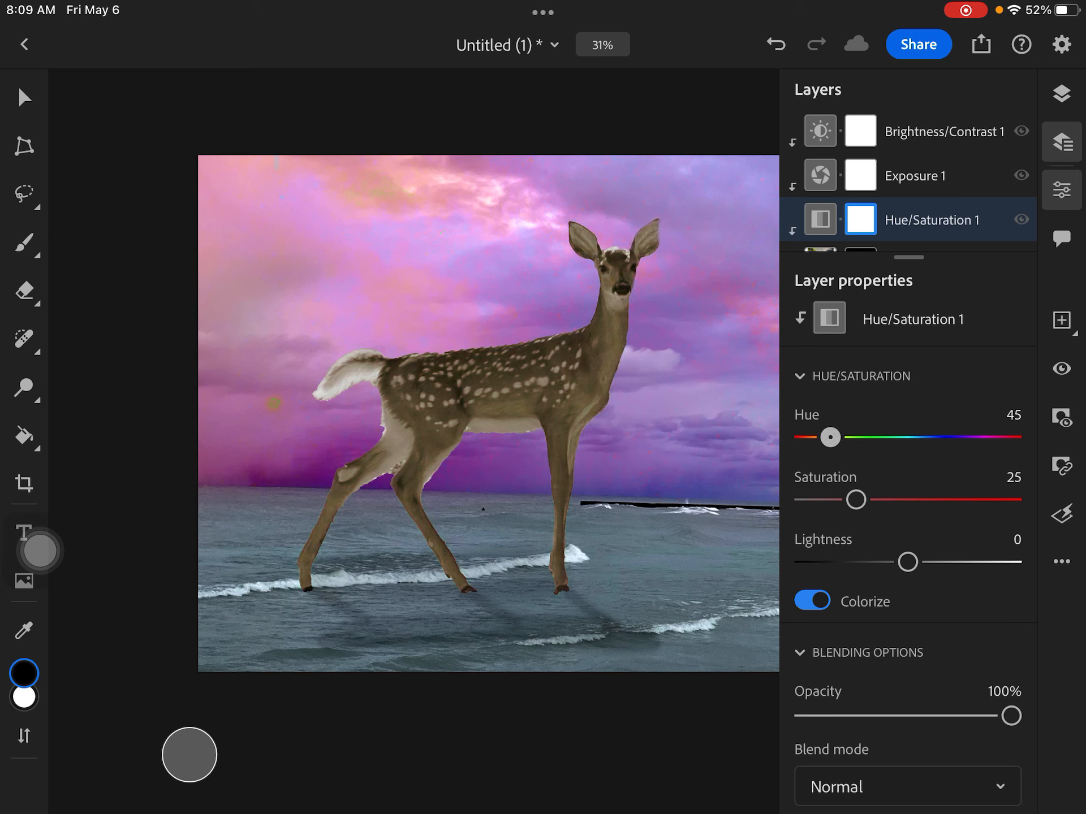
pyautogui.moveTo(831, 437); pyautogui.dragTo(913, 436)
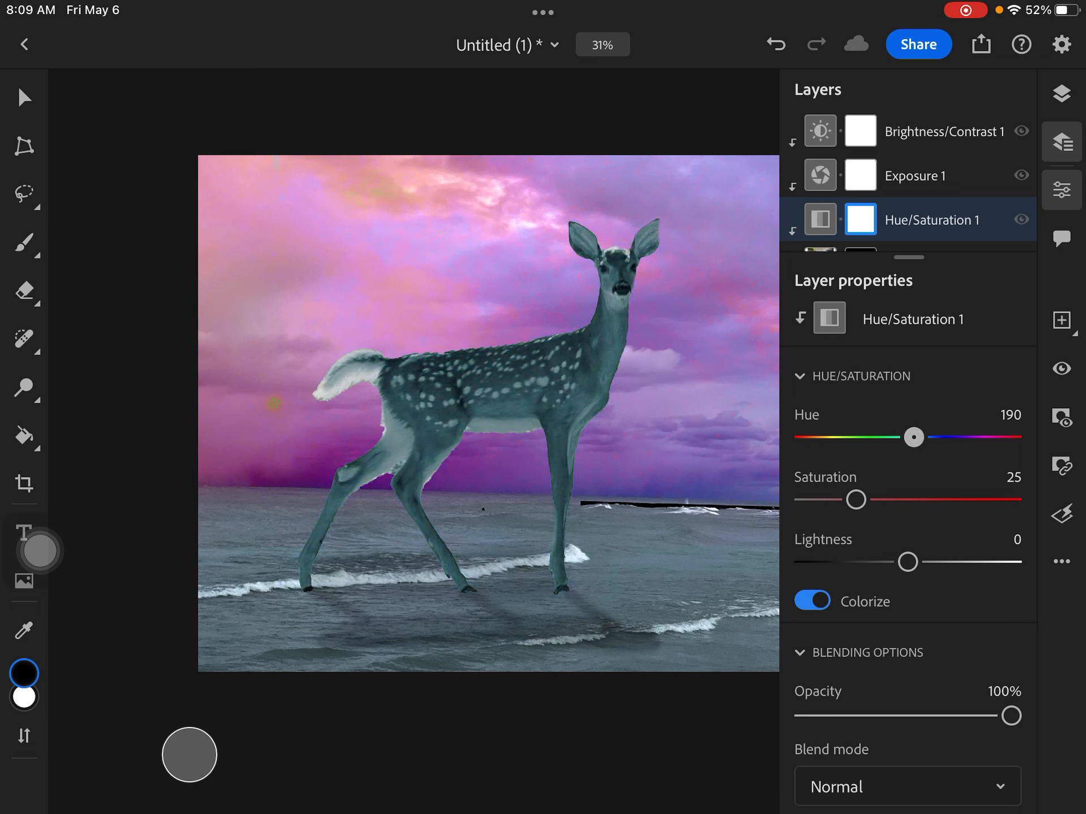
pyautogui.moveTo(912, 437); pyautogui.dragTo(983, 437)
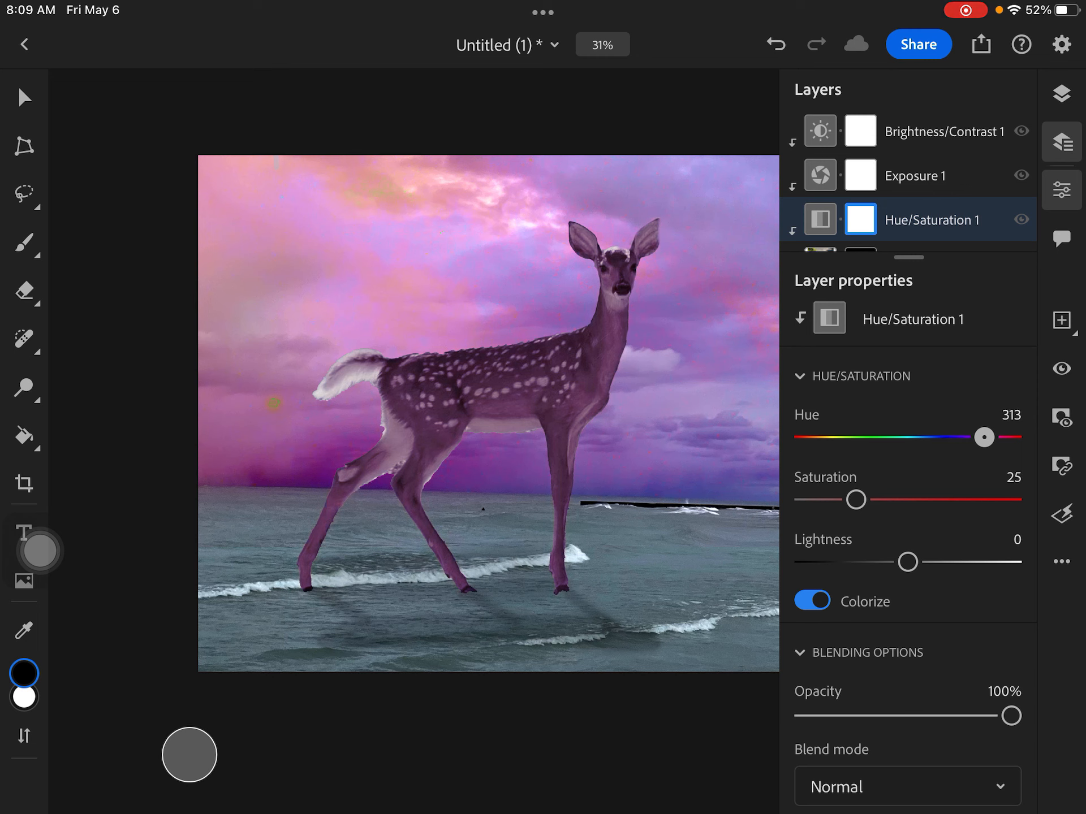
pyautogui.moveTo(983, 437); pyautogui.dragTo(987, 436)
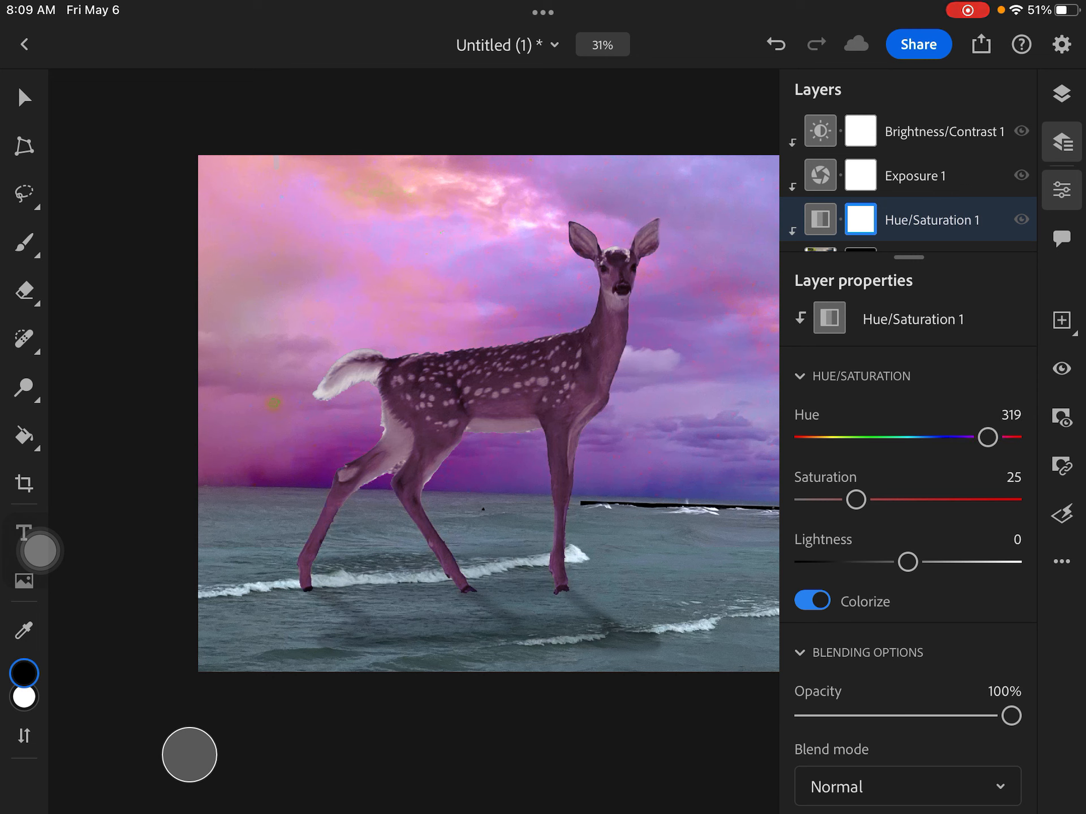
pyautogui.click(811, 600)
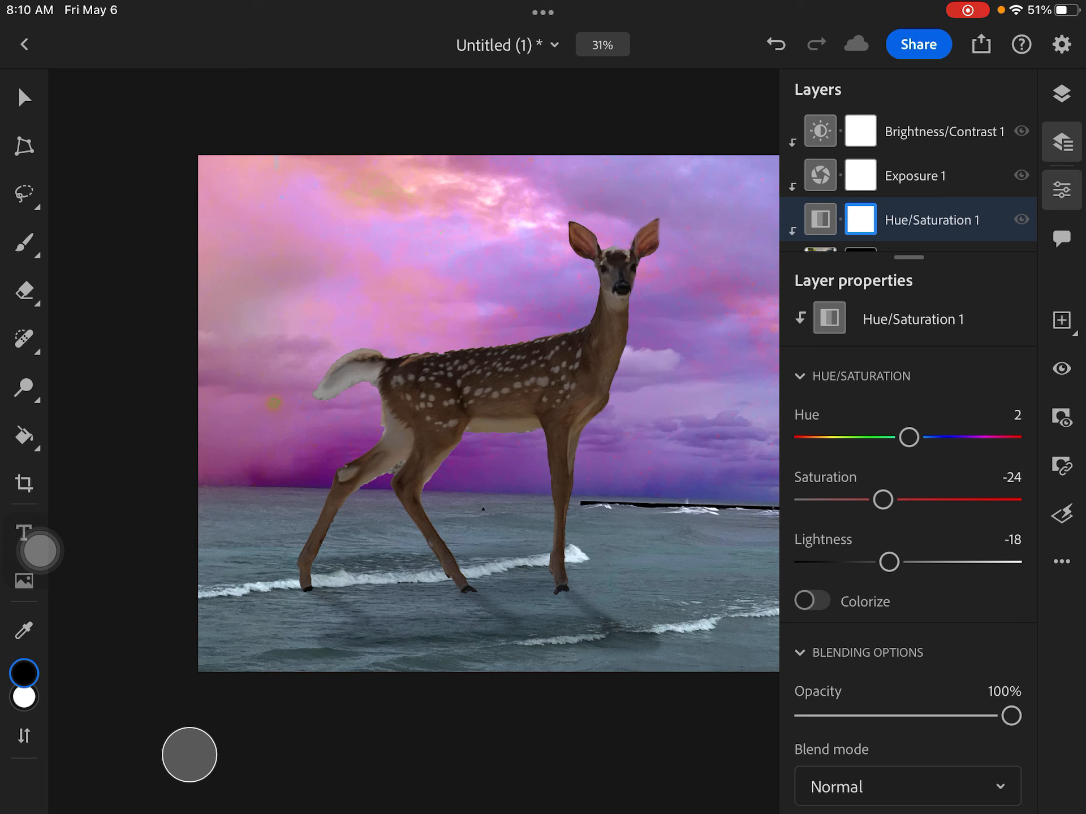
pyautogui.moveTo(1009, 716); pyautogui.dragTo(997, 716)
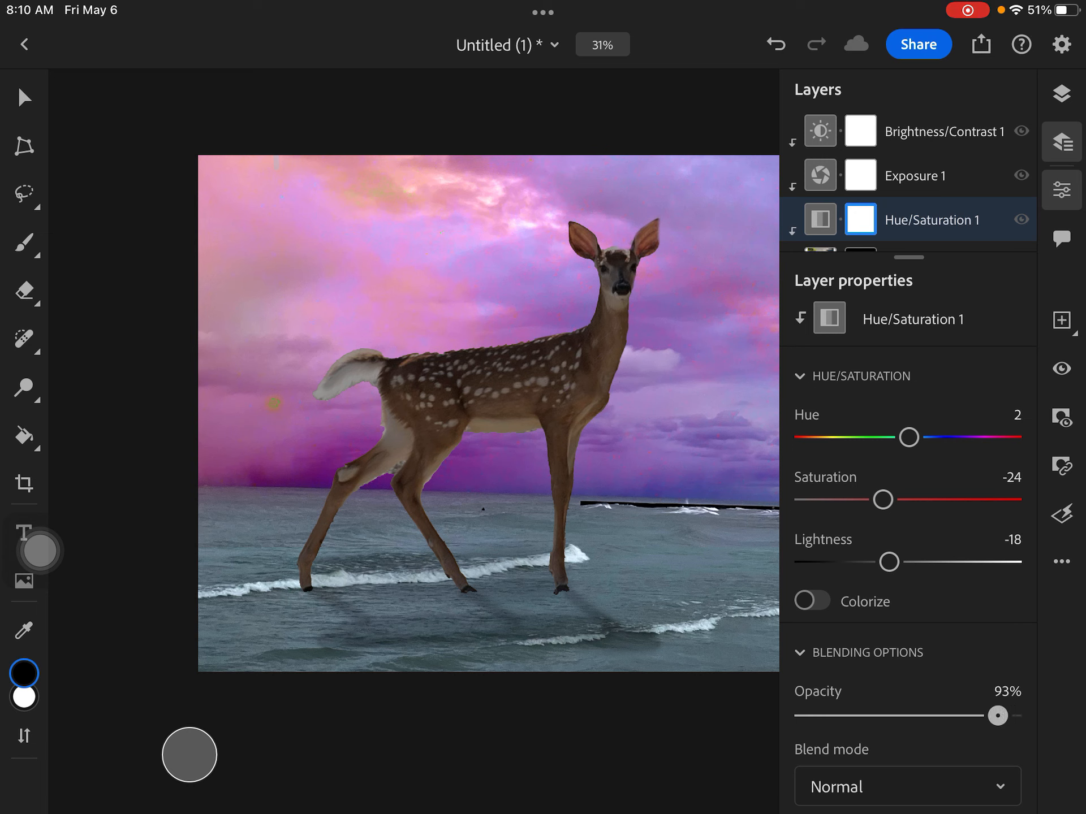
pyautogui.moveTo(997, 716); pyautogui.dragTo(936, 716)
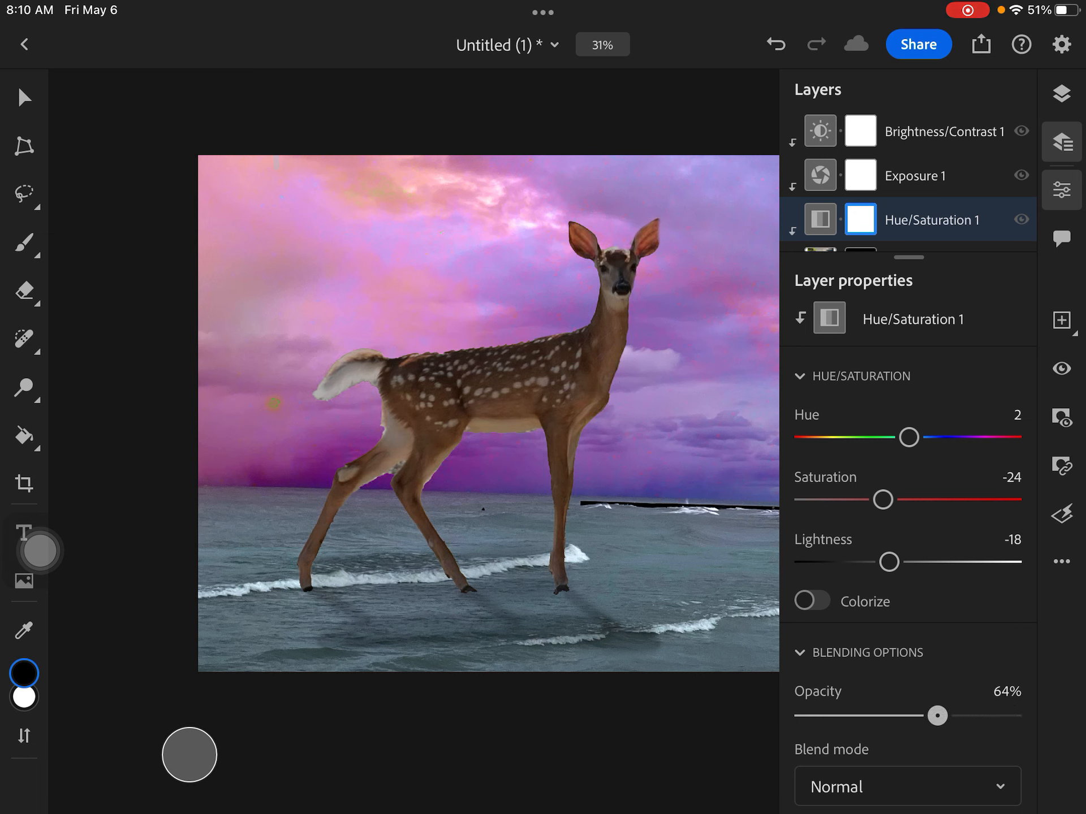
pyautogui.moveTo(937, 716); pyautogui.dragTo(859, 717)
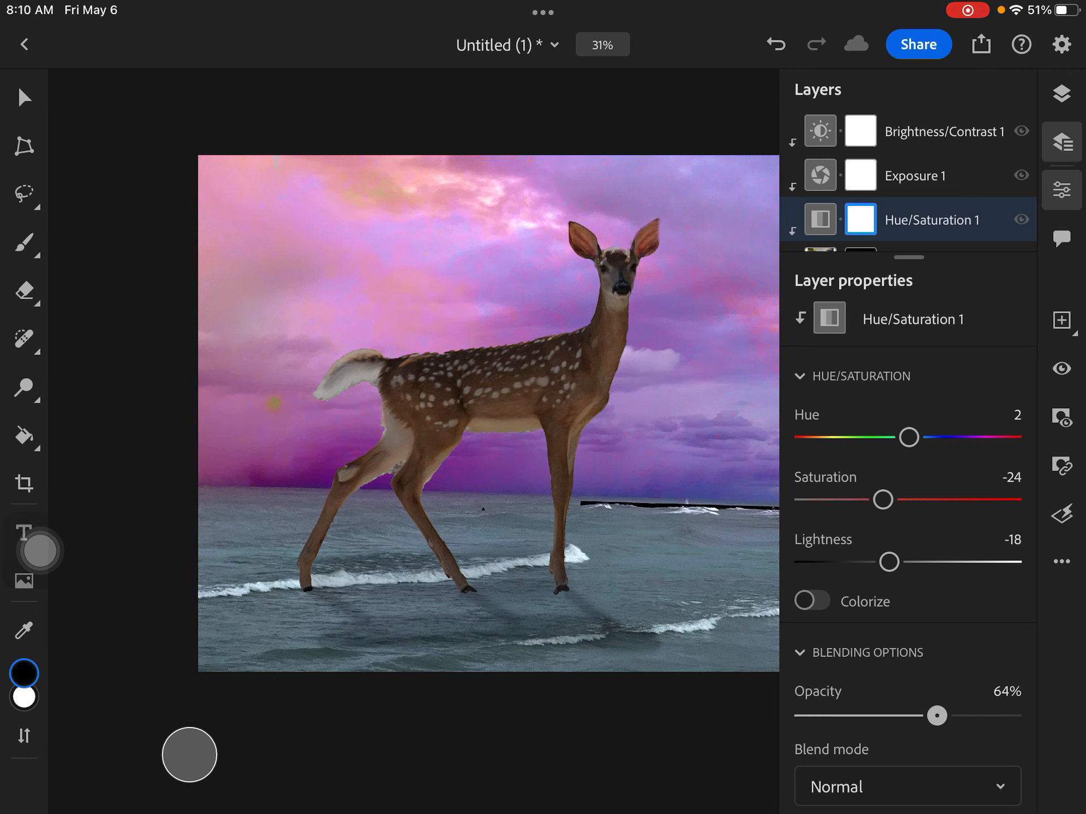
pyautogui.moveTo(937, 716); pyautogui.dragTo(1008, 716)
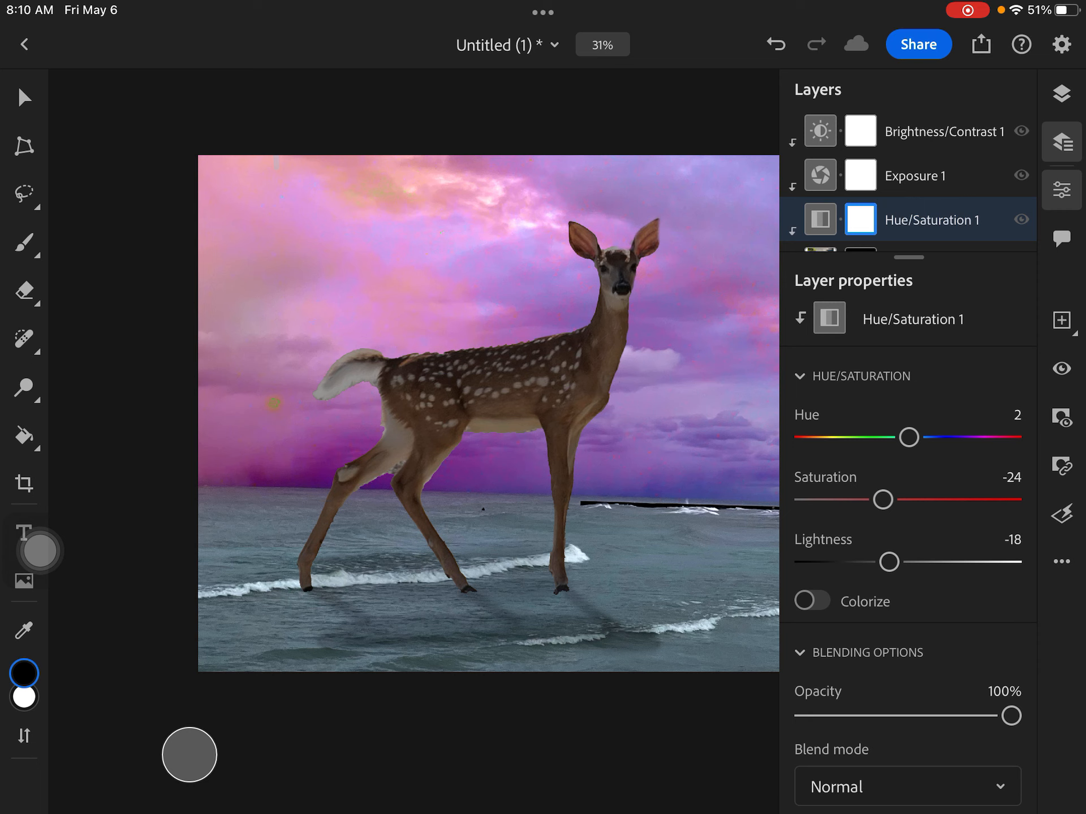
pyautogui.click(1061, 142)
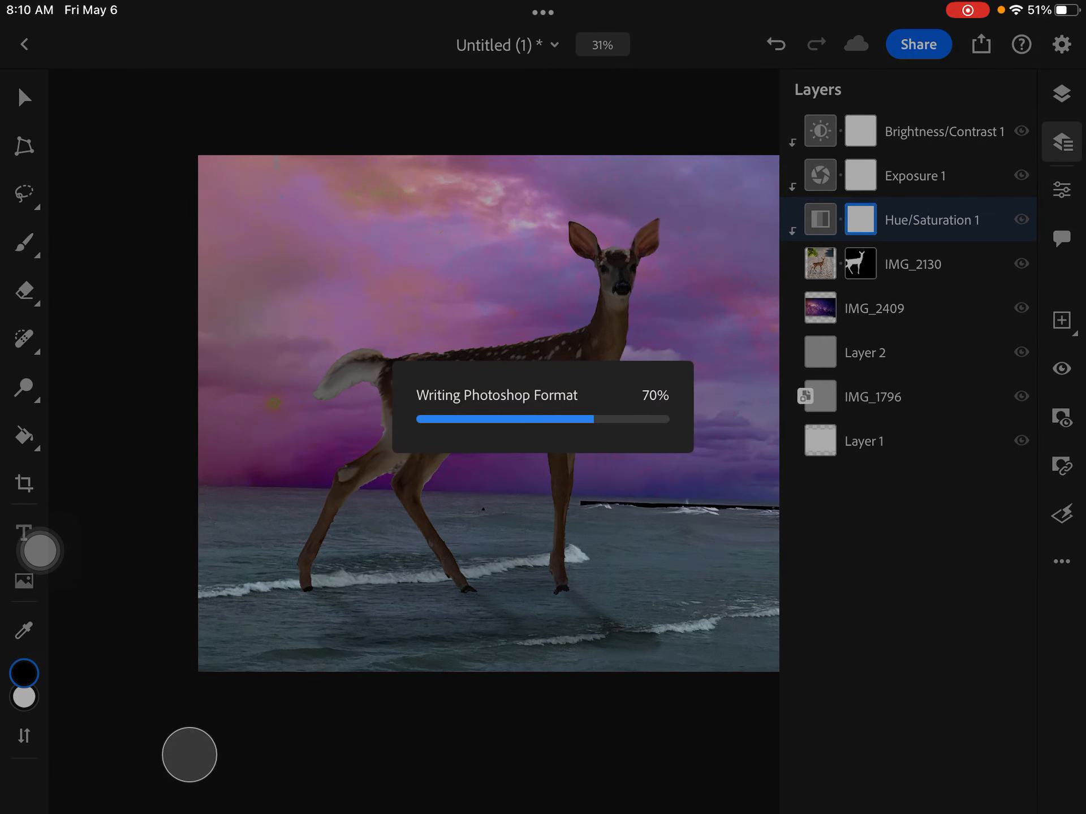
# - Quick-export a snapshot of the saved deer composite to the Photos camera roll
pyautogui.click(980, 44)
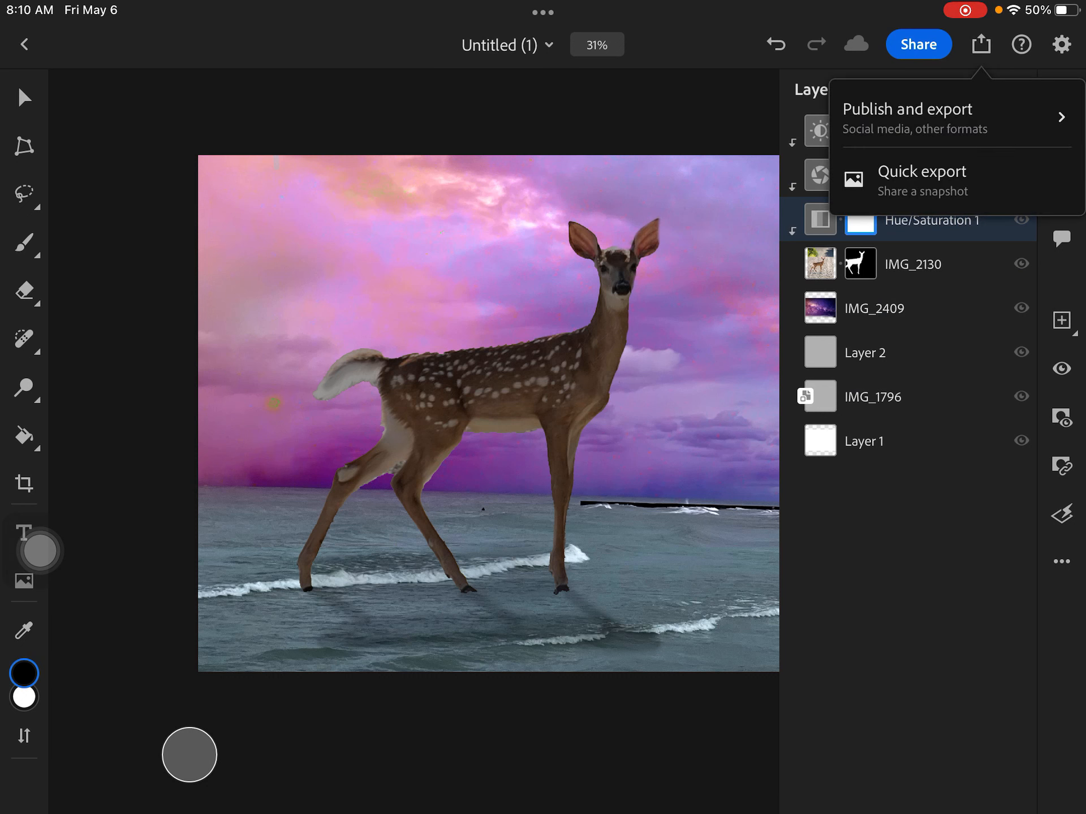
pyautogui.click(921, 181)
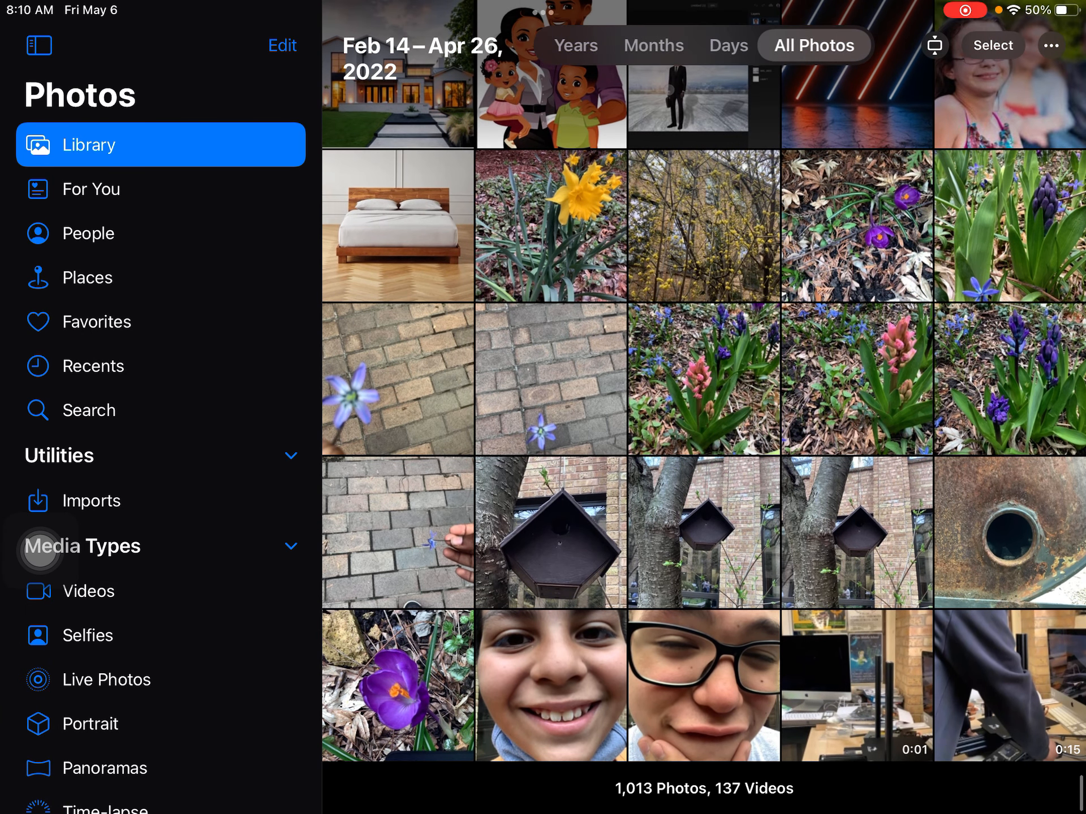
pyautogui.scroll(-3)
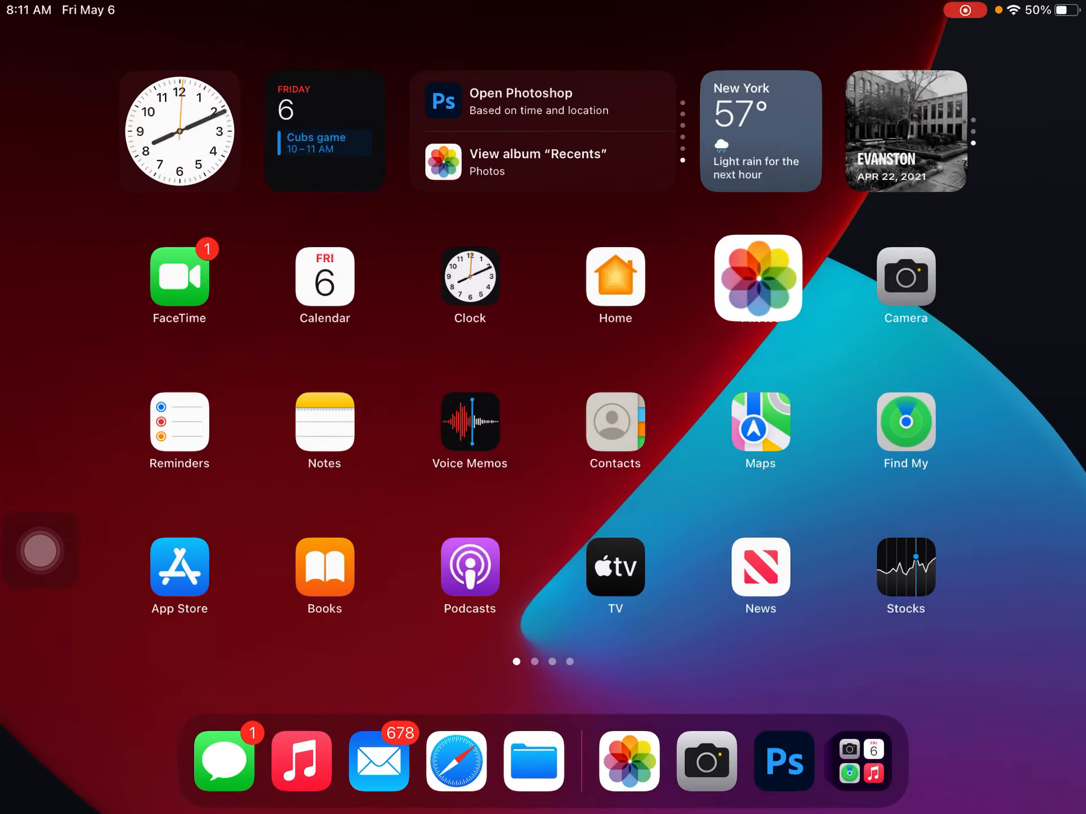
# - Return to the deer composite in Photoshop from the dock and dismiss the export menu
pyautogui.click(783, 760)
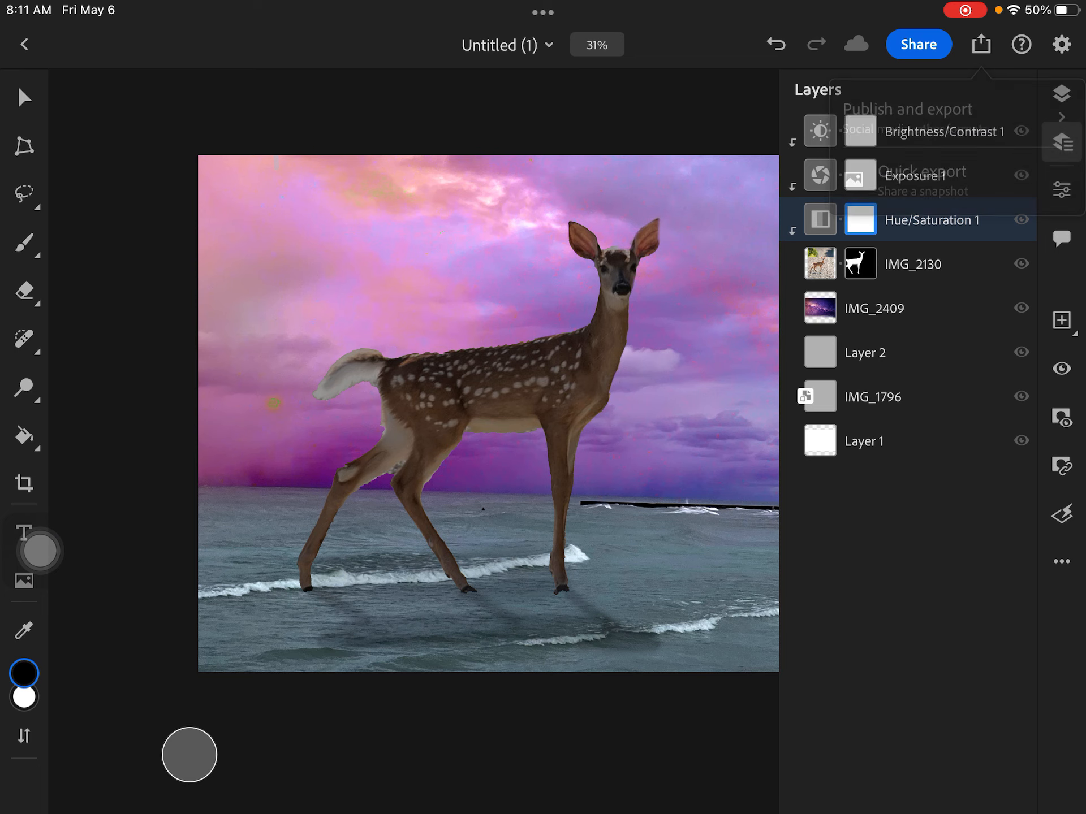
pyautogui.click(921, 180)
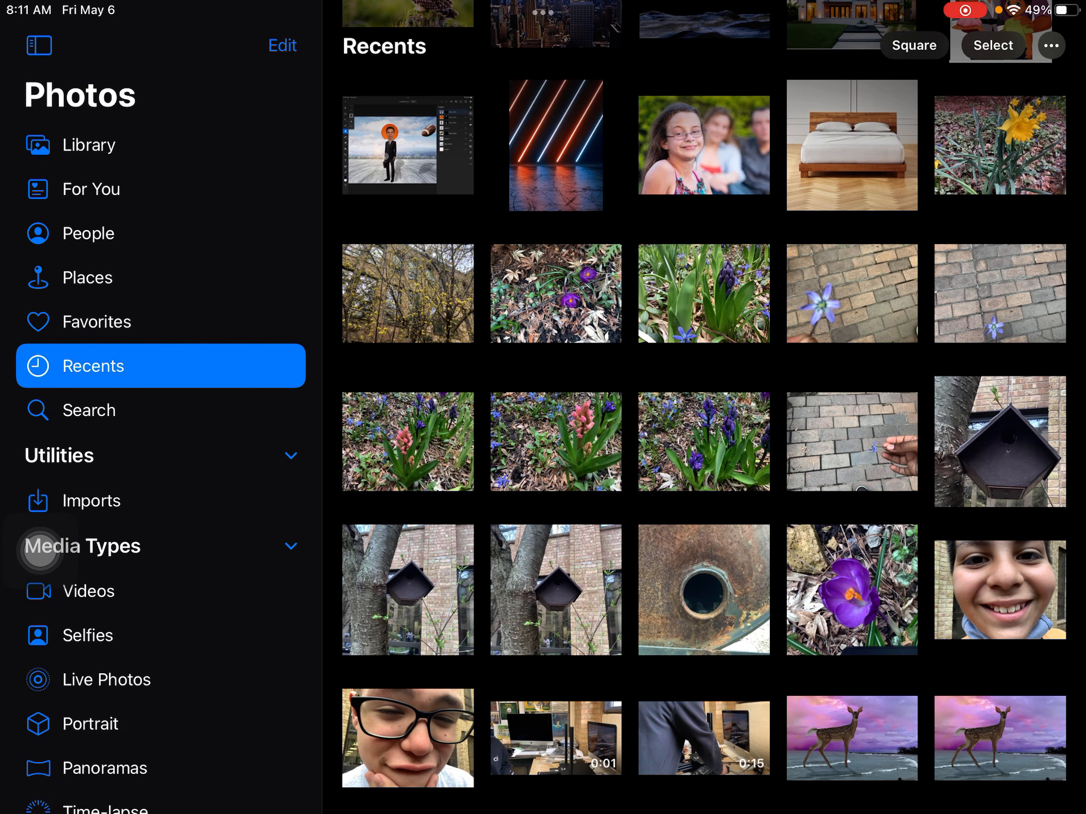
# - View the newest deer composite thumbnail from Recents full screen
pyautogui.click(998, 739)
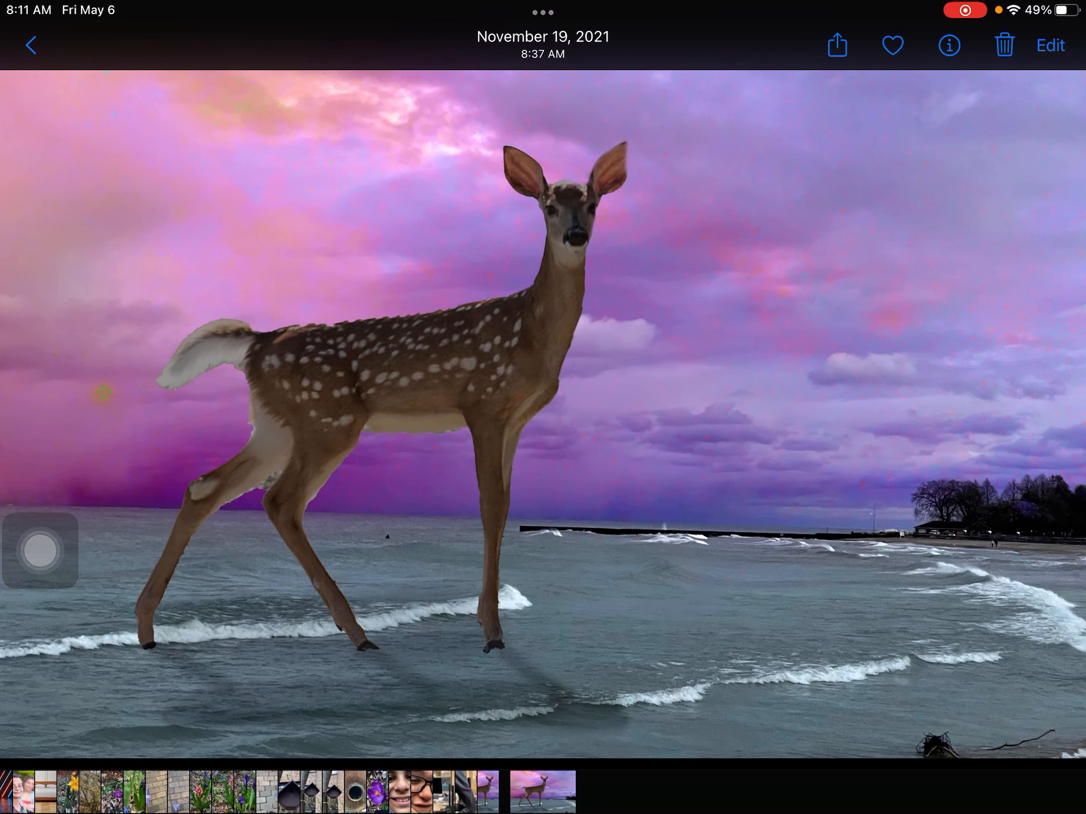